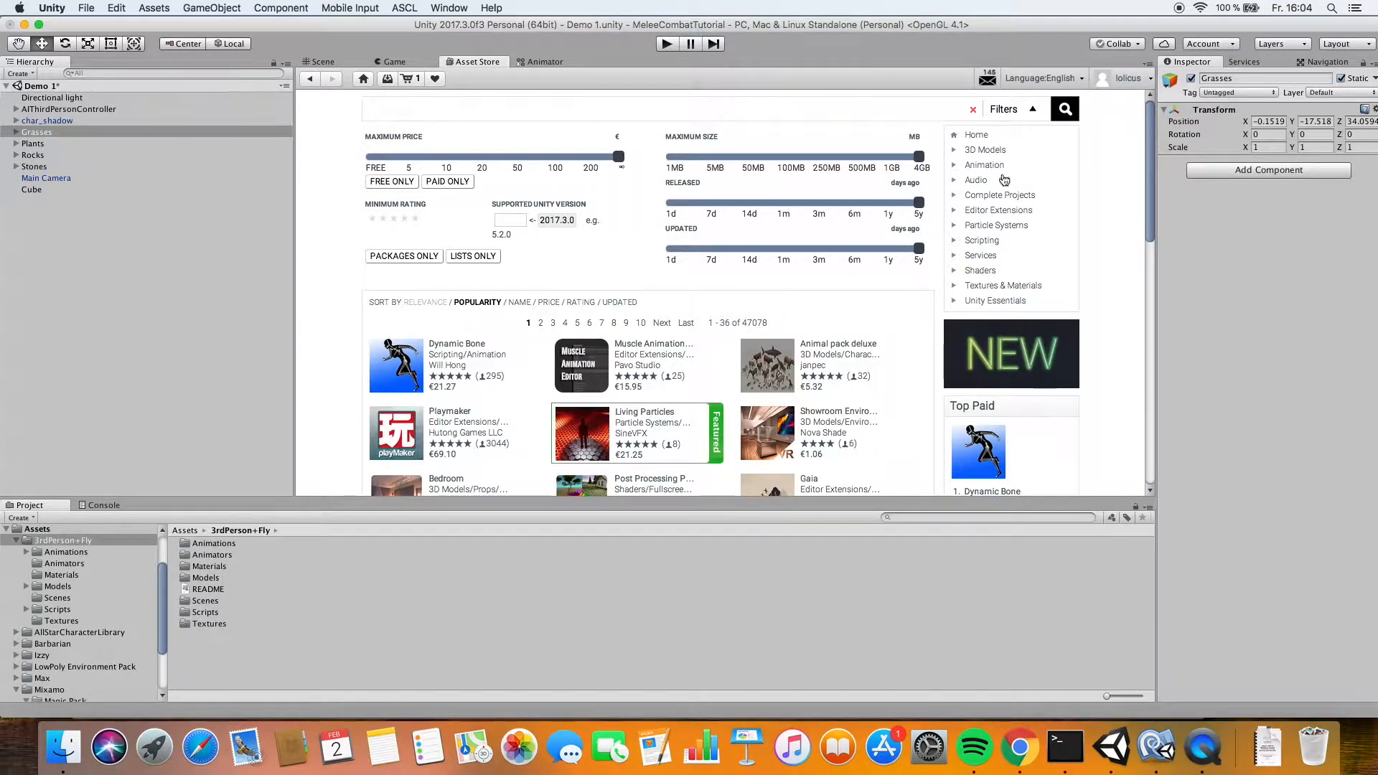
Filter the Asset Store to free Complete Projects and find the 3rd Person Controller + Fly Mode listing
{"action": "left_click", "coordinate": [999, 195]}
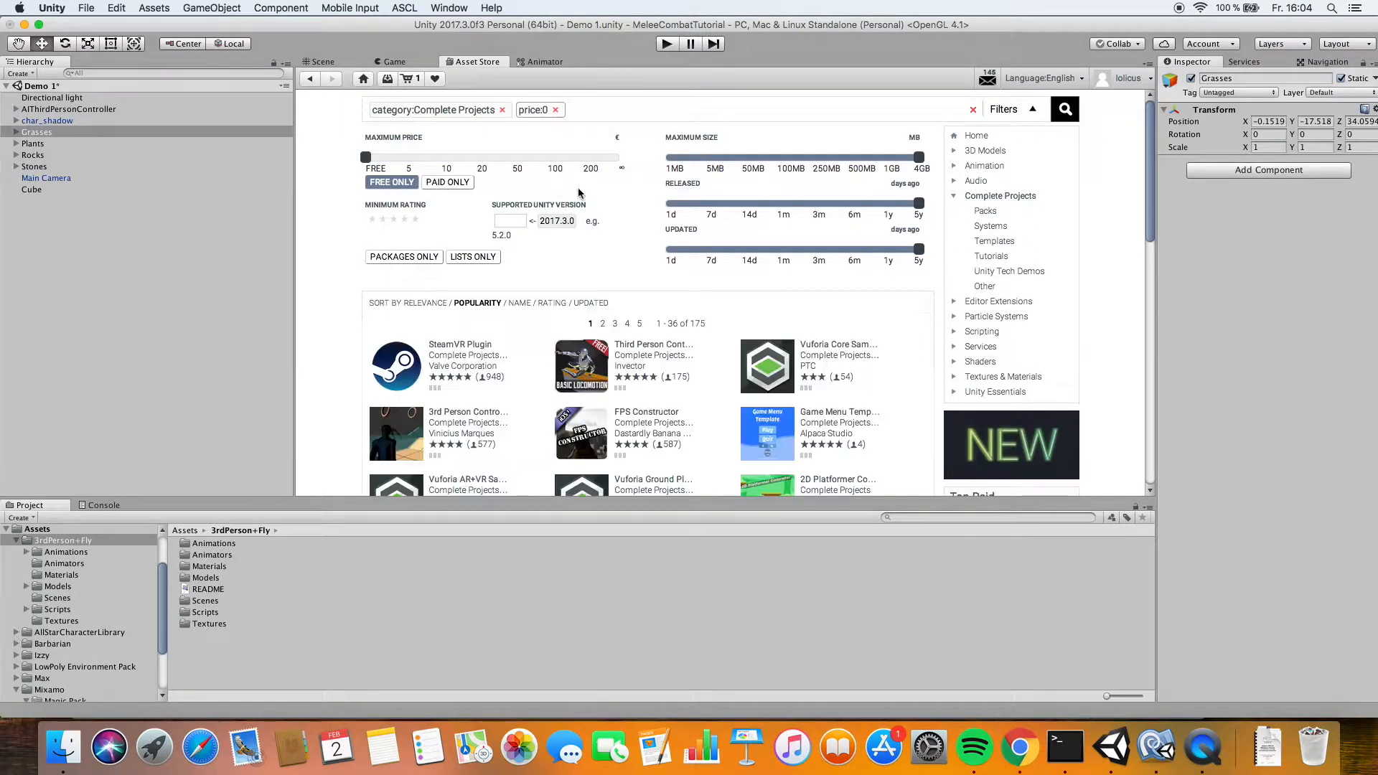
{"action": "scroll", "scroll_direction": "down", "scroll_amount": 3}
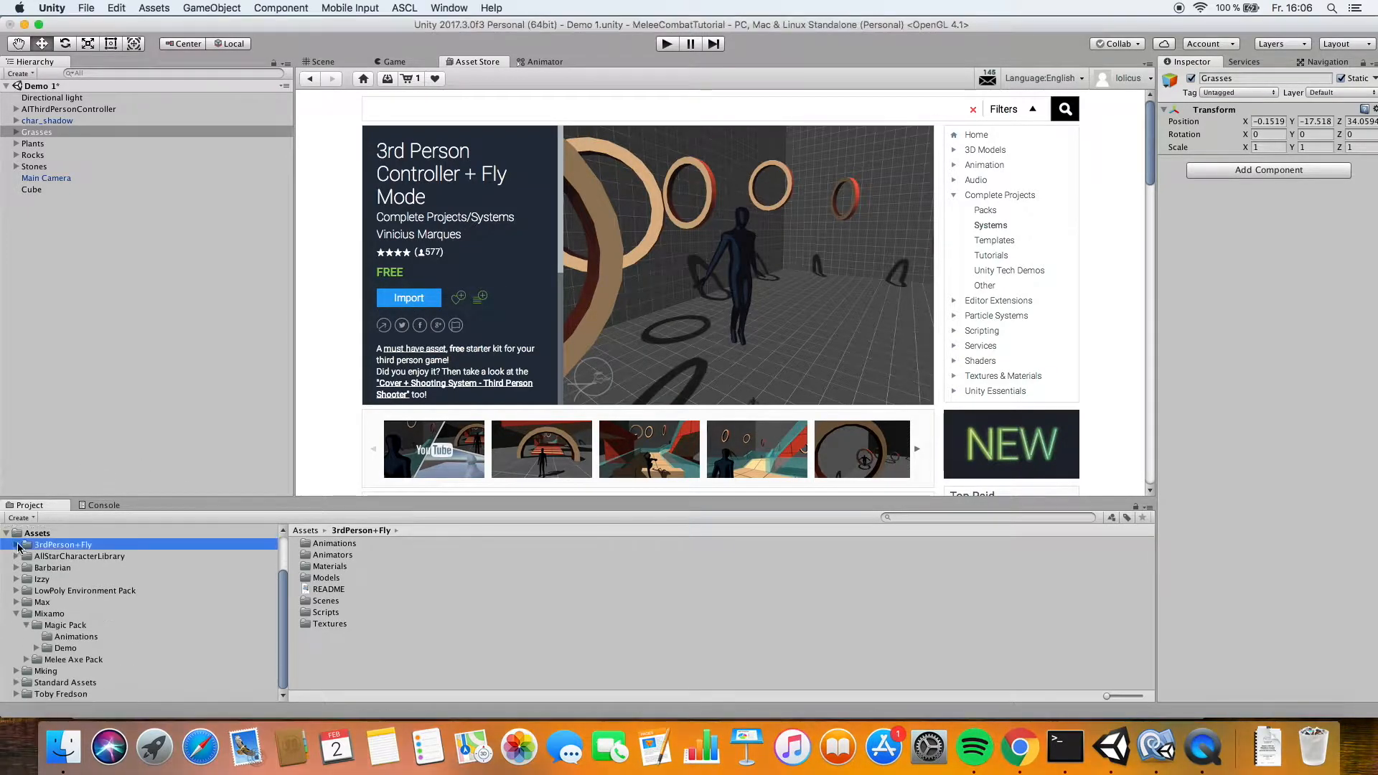
{"action": "mouse_move", "coordinate": [44, 545]}
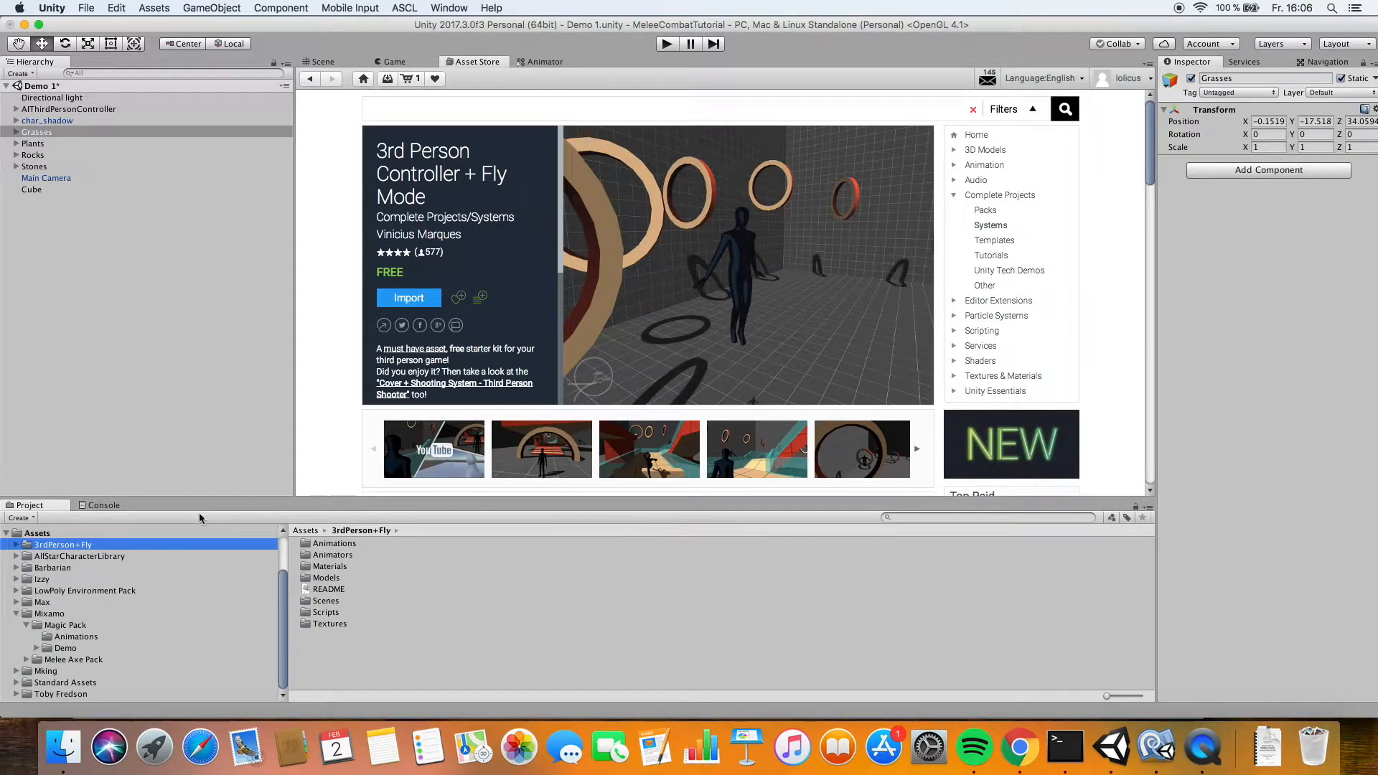
Open the 3rdPerson+Fly scene from Assets/3rdPerson+Fly/Scenes, discarding the previous scene's changes
{"action": "left_click", "coordinate": [15, 543]}
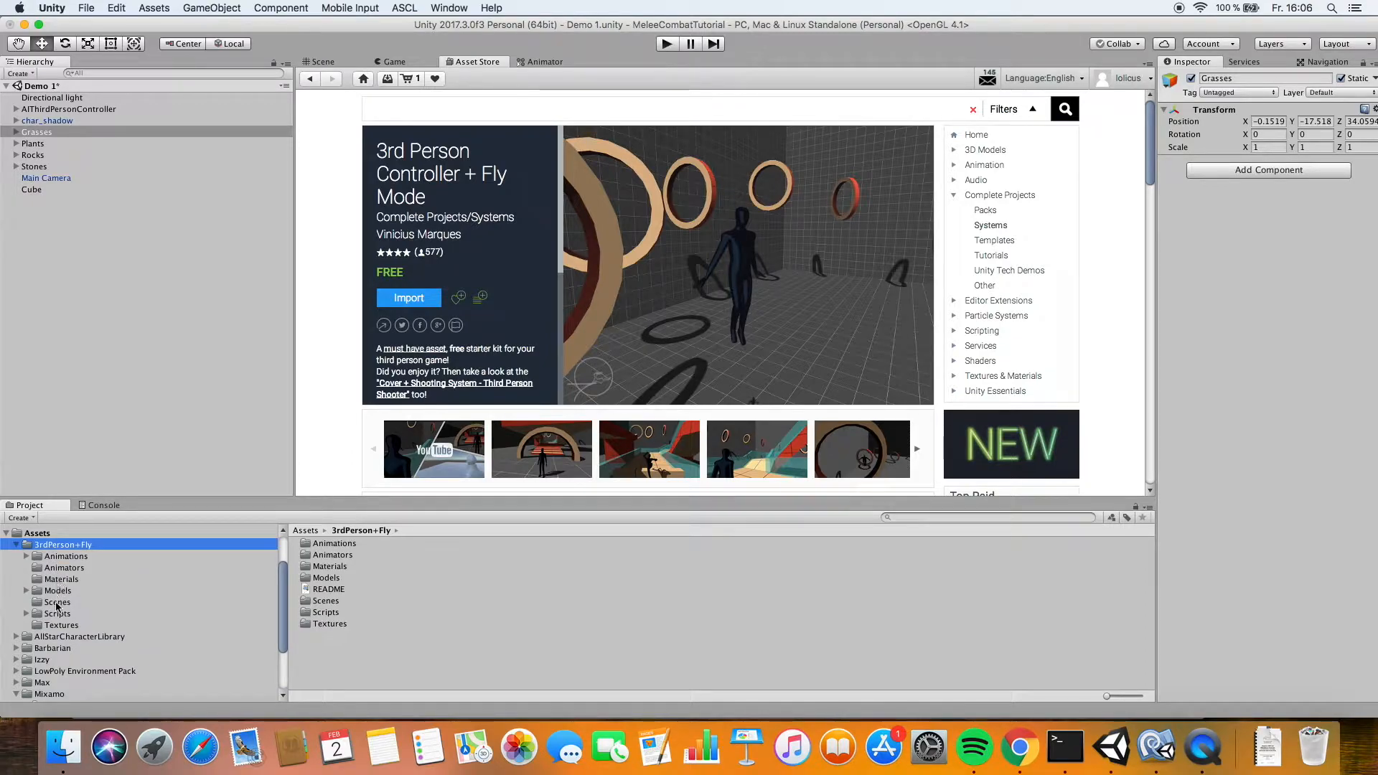
{"action": "left_click", "coordinate": [58, 602]}
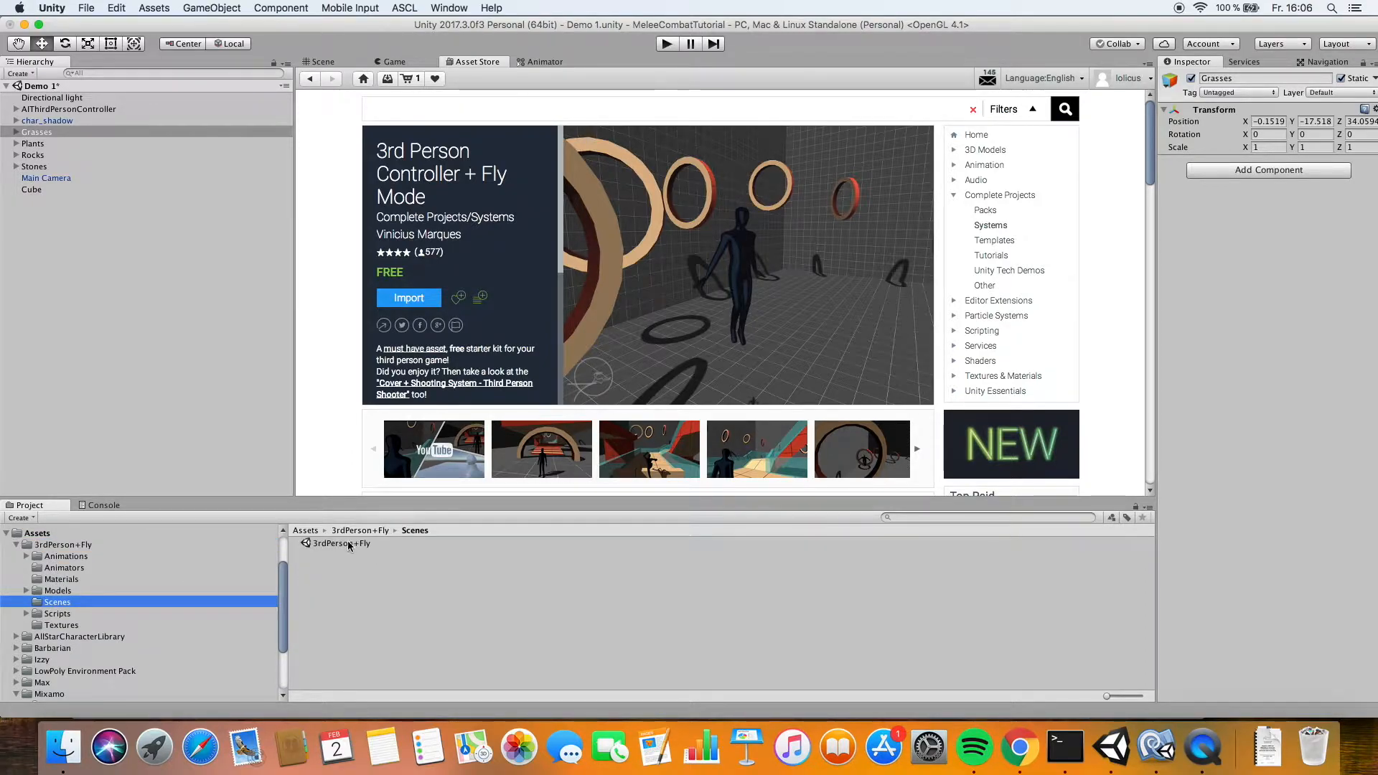
{"action": "double_click", "coordinate": [340, 542]}
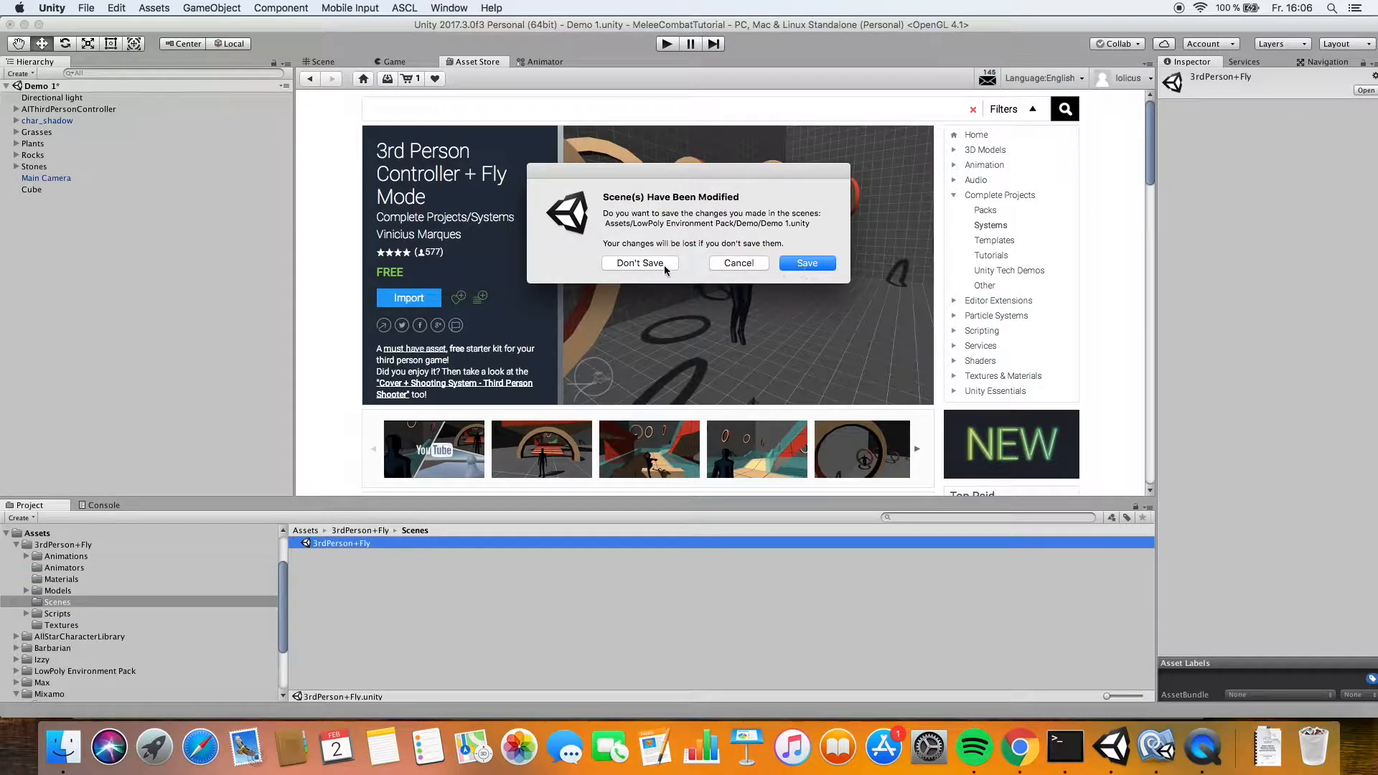
{"action": "left_click", "coordinate": [638, 263]}
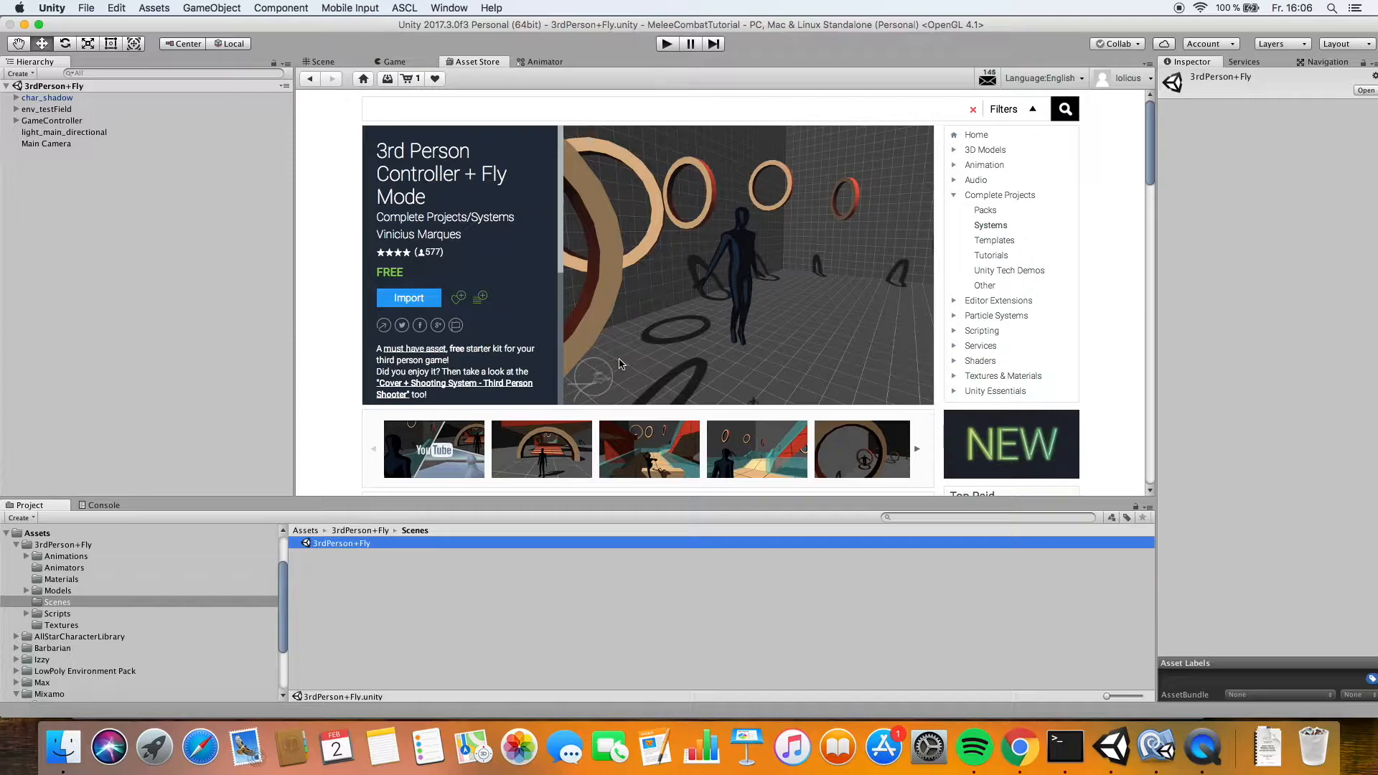
View the demo's test field in the Scene view, with the figure before the arch and stairs
{"action": "left_click", "coordinate": [320, 62]}
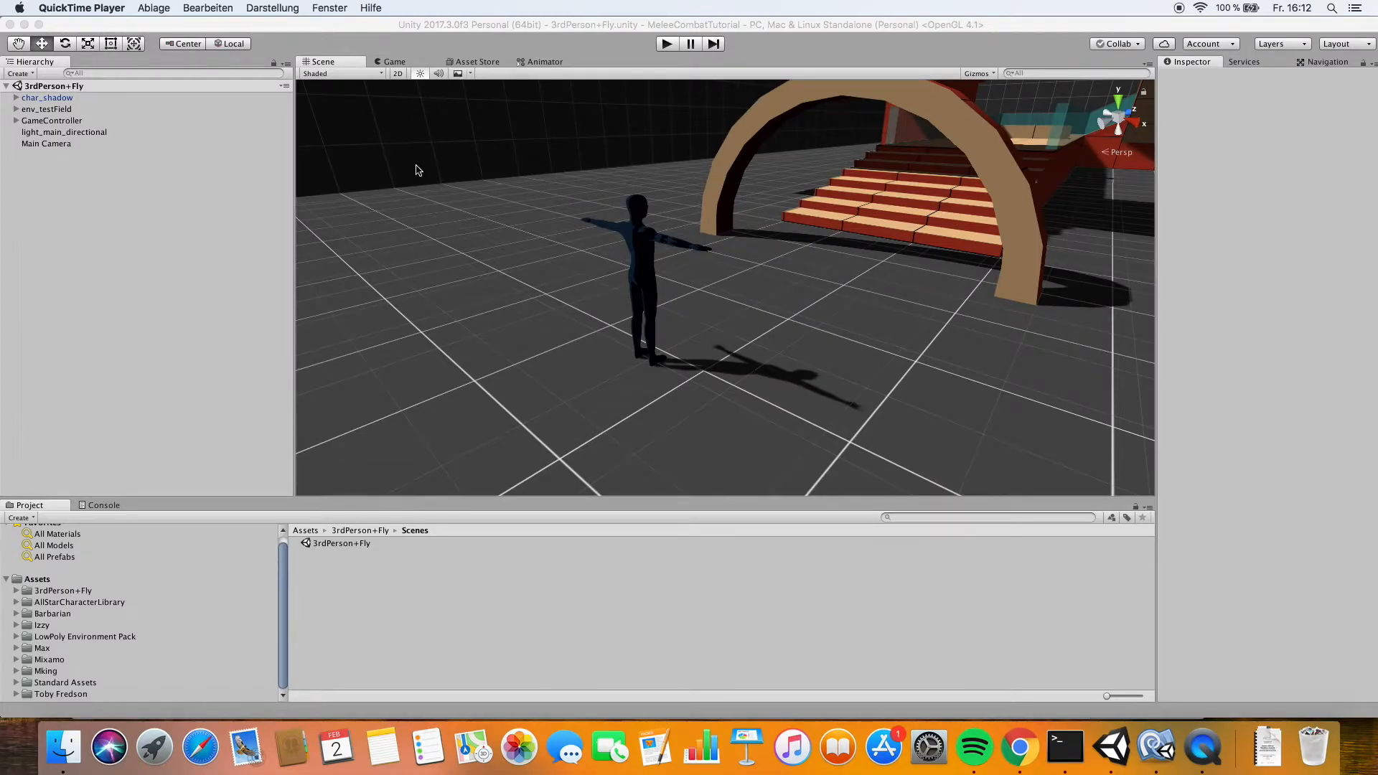
Search the Asset Store for 'max' and import the free Max - iClone Character package
{"action": "left_click", "coordinate": [477, 62]}
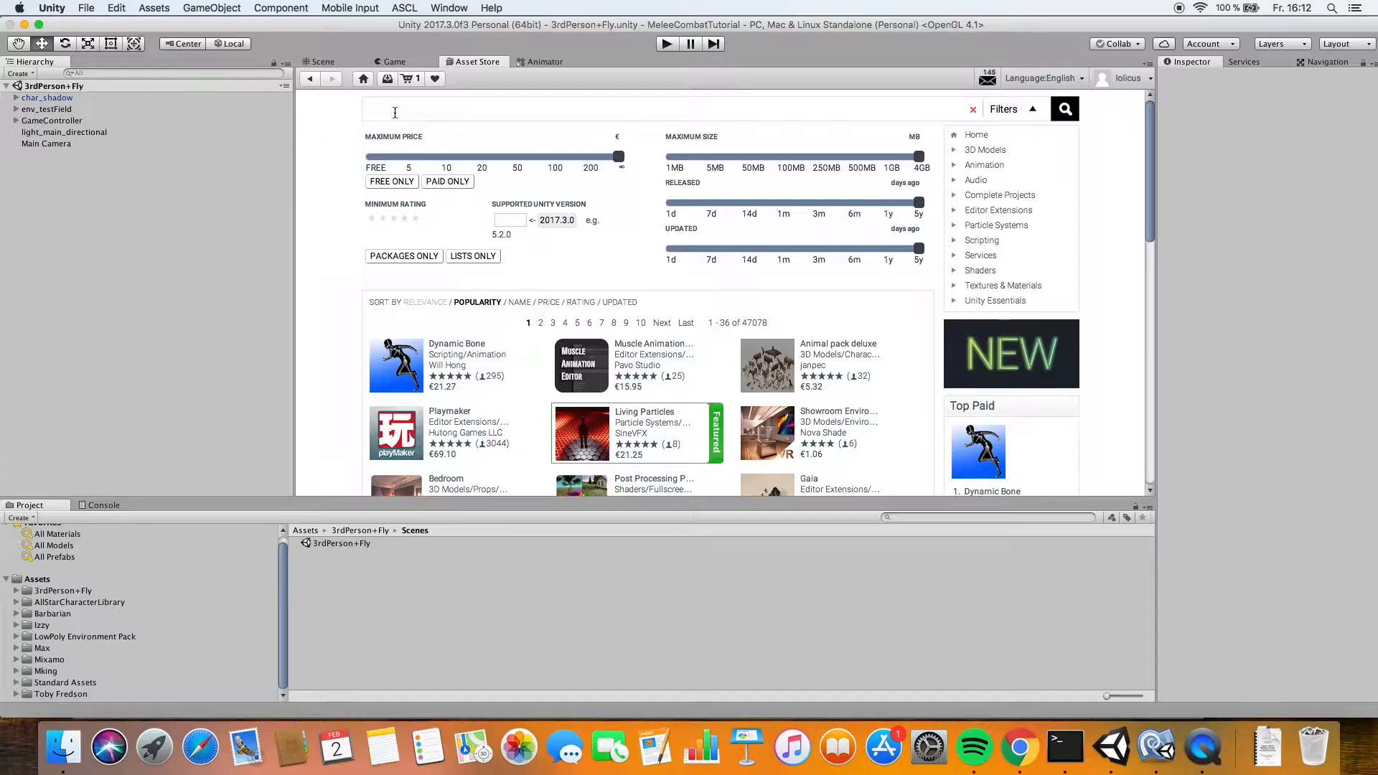
{"action": "type", "text": "max"}
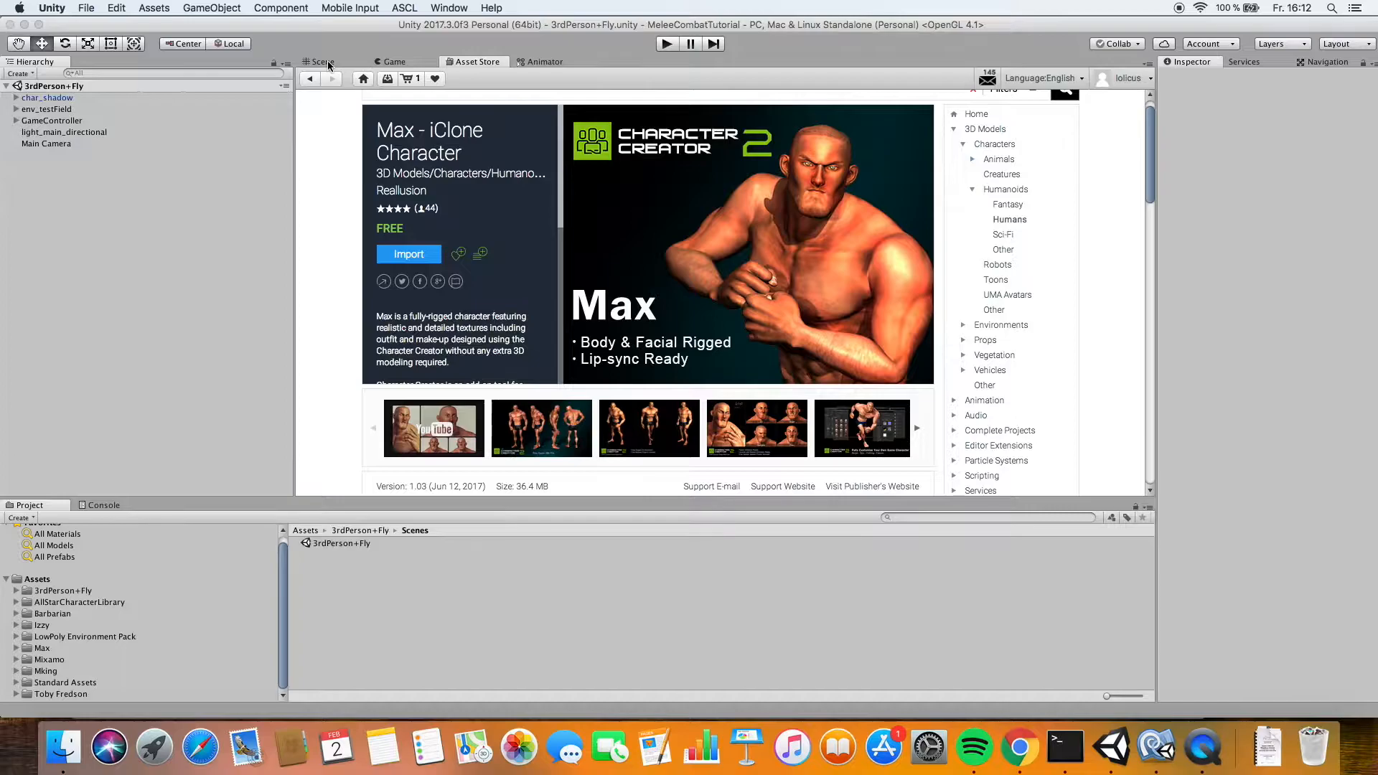
{"action": "left_click", "coordinate": [322, 62]}
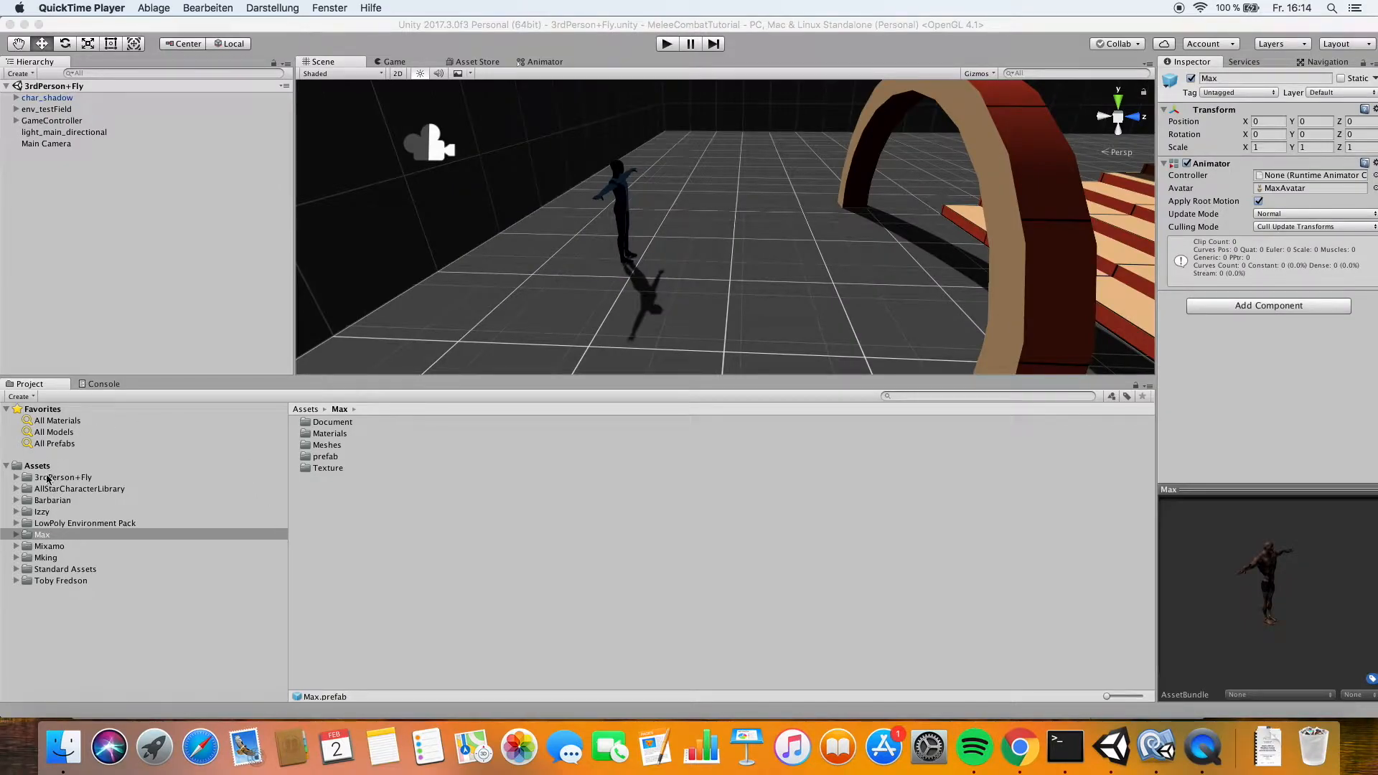
Drag the Max prefab from Assets/Max/prefab into the demo level
{"action": "left_click", "coordinate": [41, 534]}
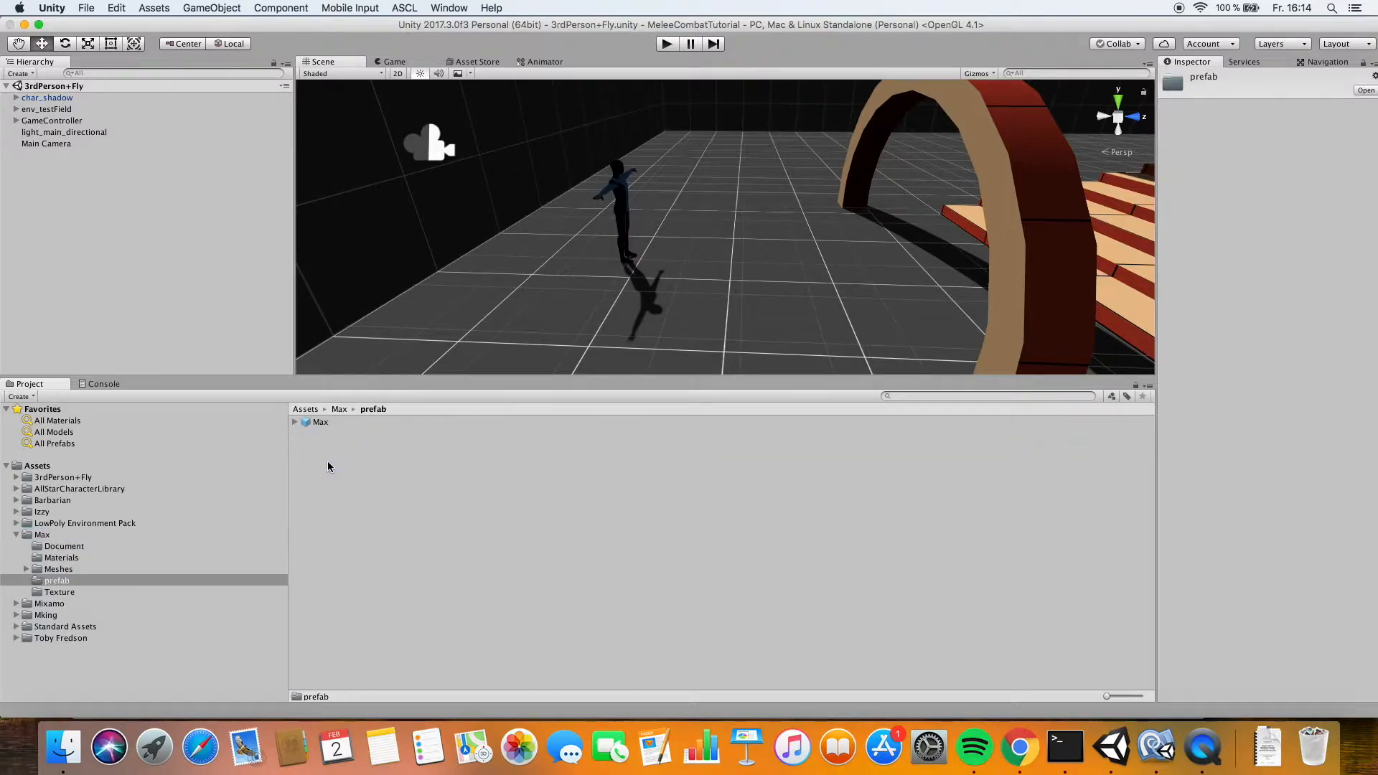
{"action": "left_click", "coordinate": [320, 422]}
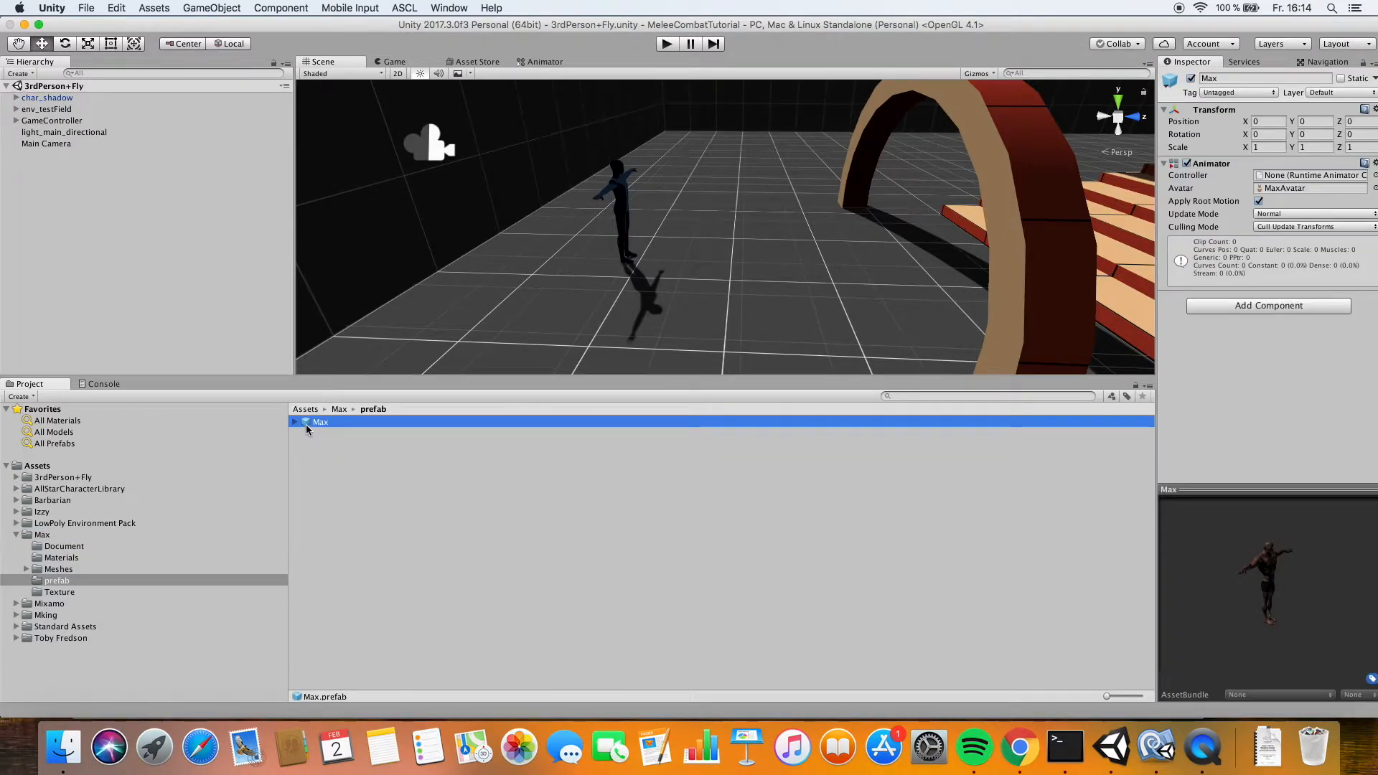
{"action": "left_click_drag", "start_coordinate": [320, 422], "coordinate": [615, 303]}
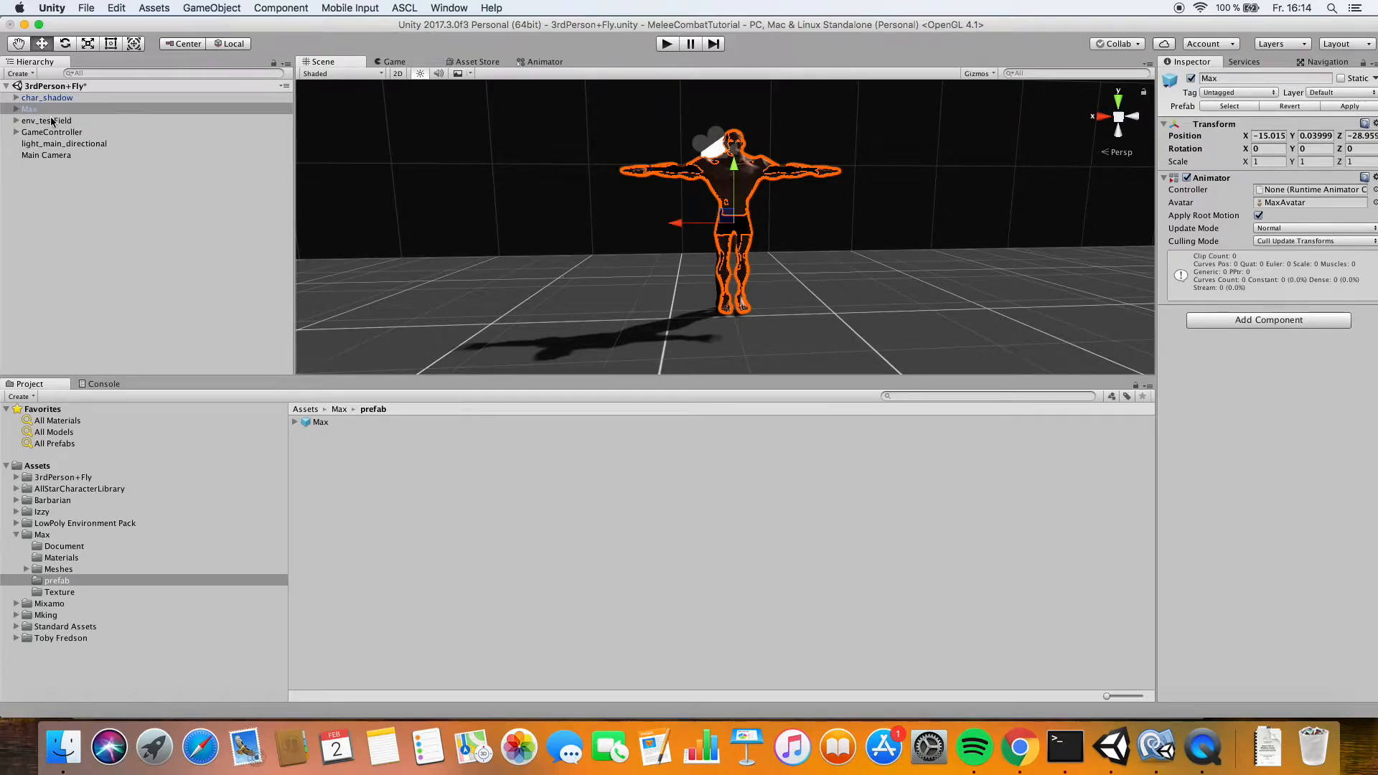
Parent Max under char_shadow and delete the old shadow_mesh and skeleton
{"action": "left_click", "coordinate": [8, 97]}
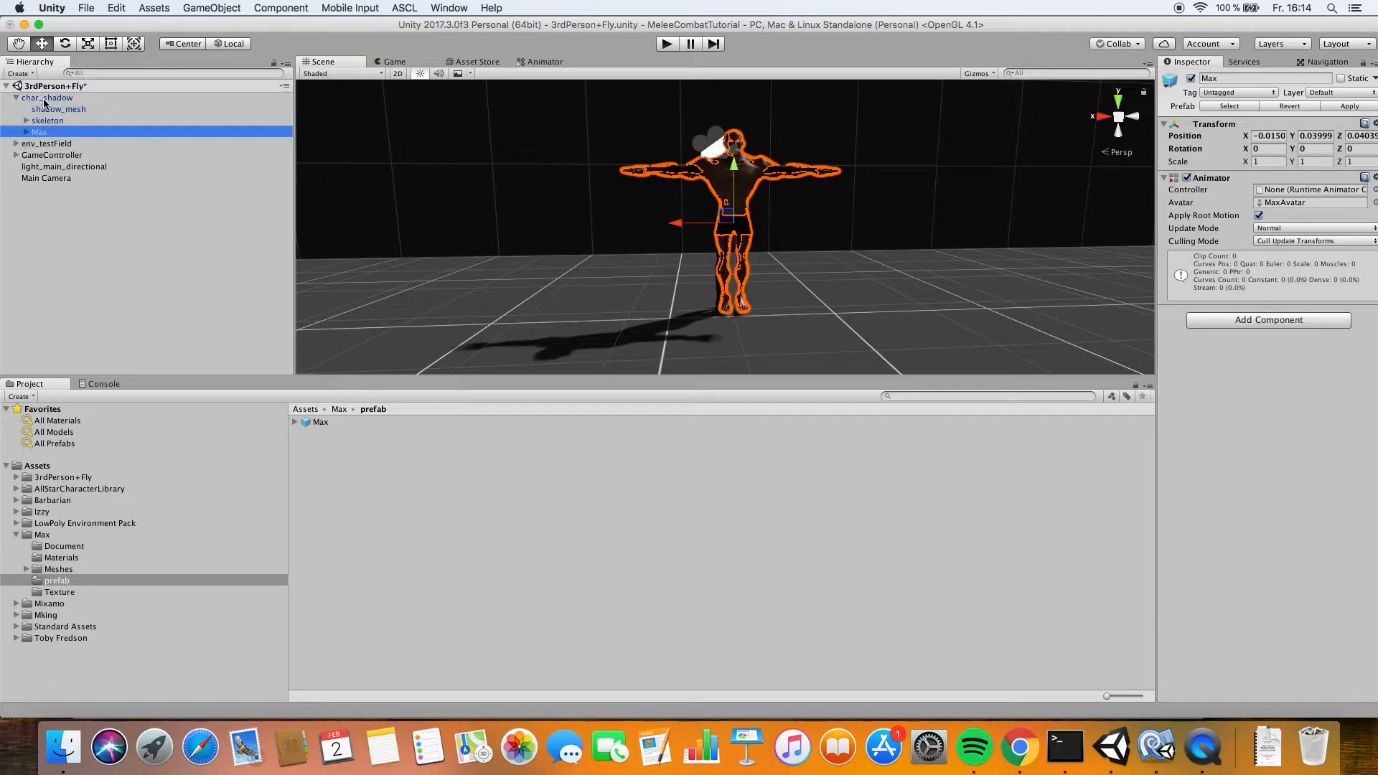
{"action": "left_click", "coordinate": [59, 109]}
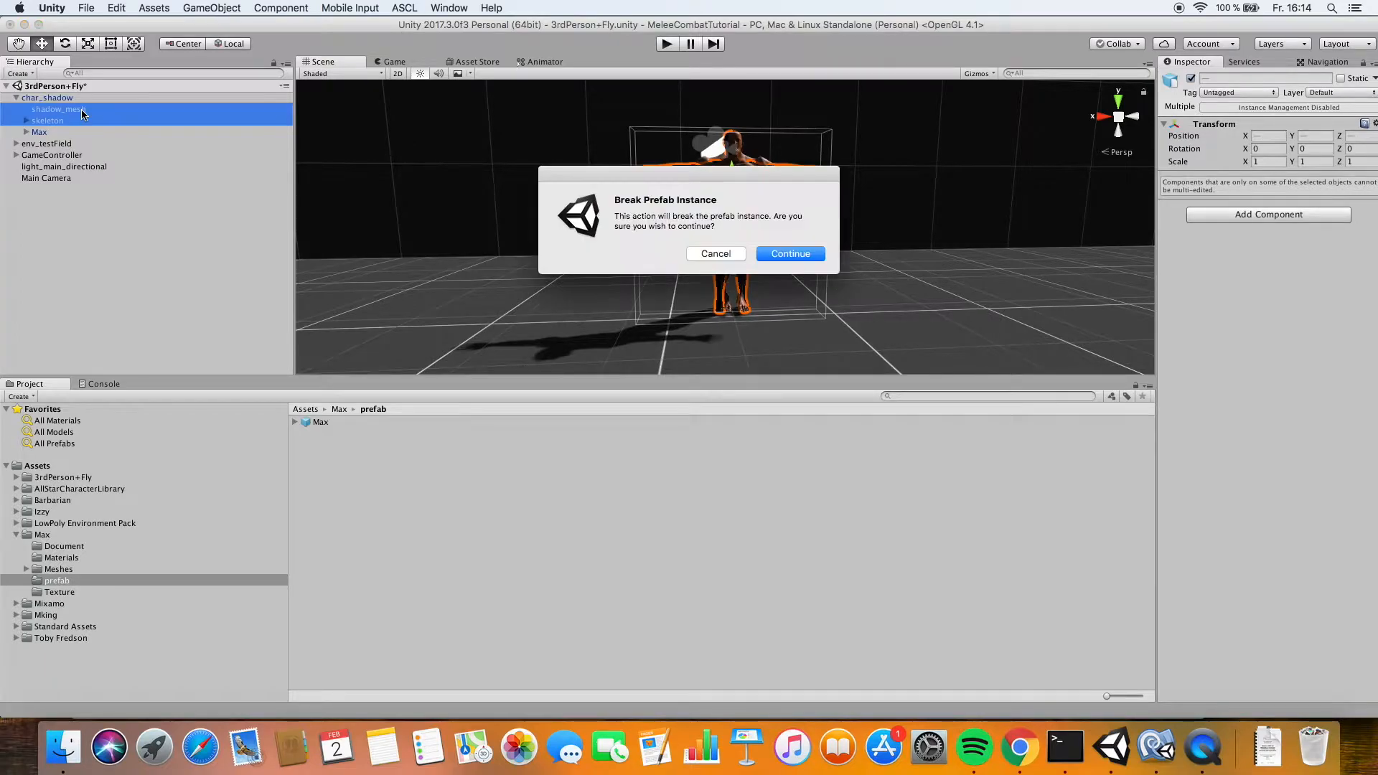
{"action": "left_click", "coordinate": [787, 253]}
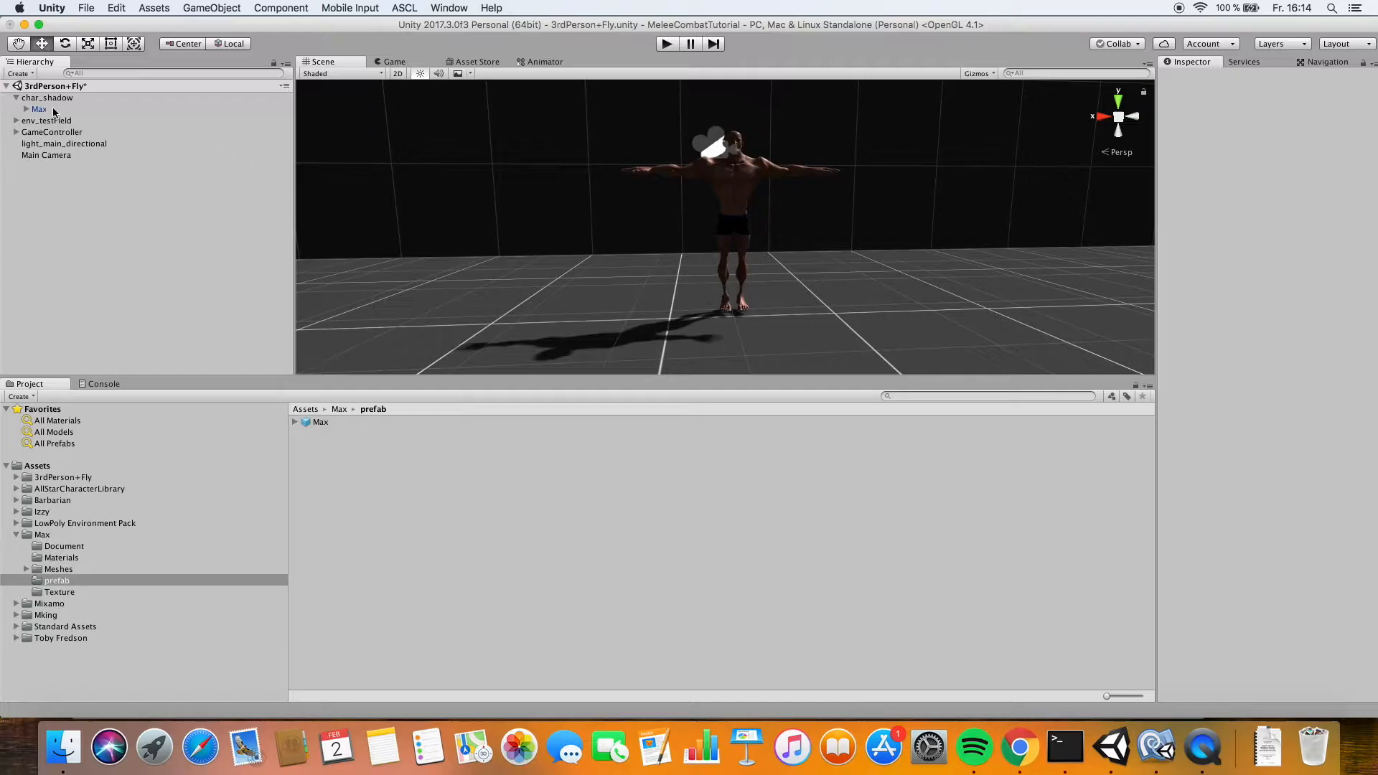
{"action": "left_click", "coordinate": [39, 108]}
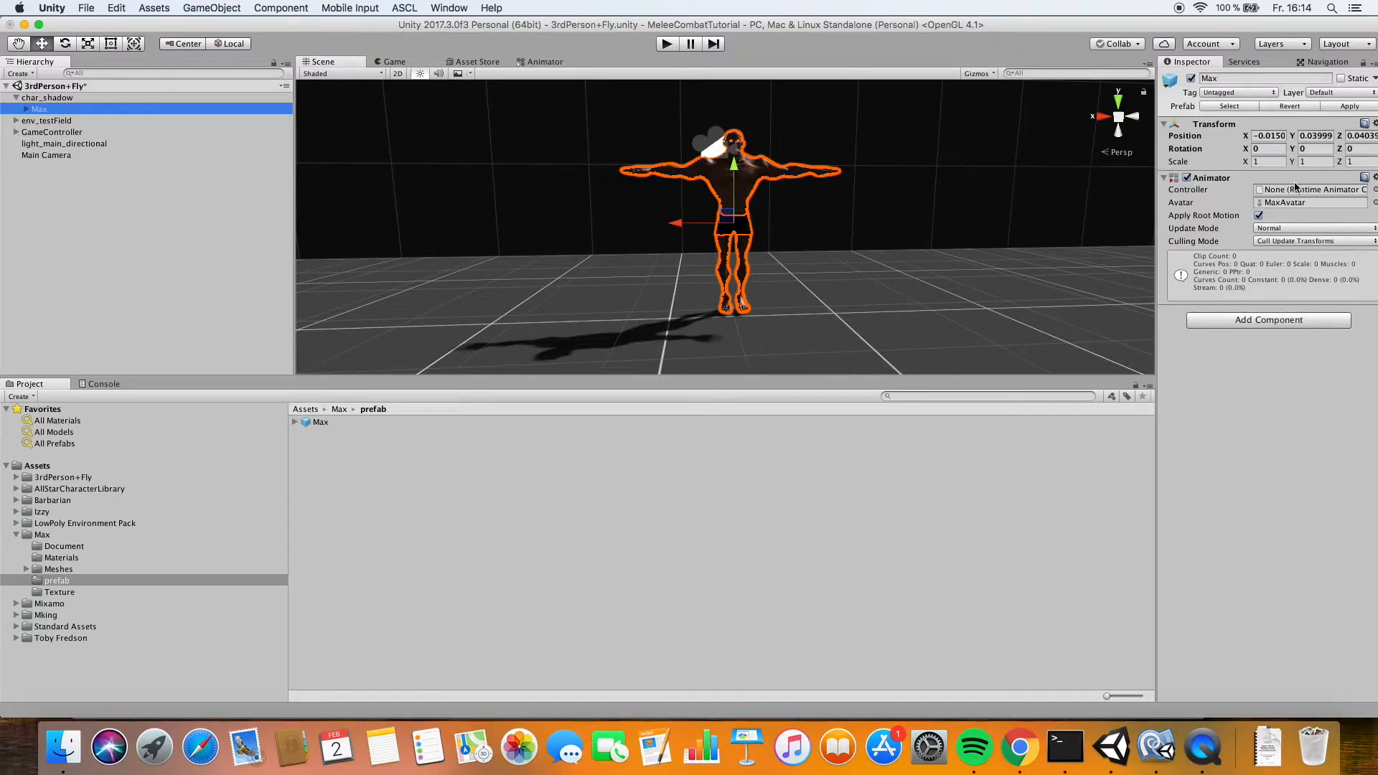
Set char_shadow's Animator avatar to MaxAvatar and play-test Max moving through the level
{"action": "left_click", "coordinate": [48, 97]}
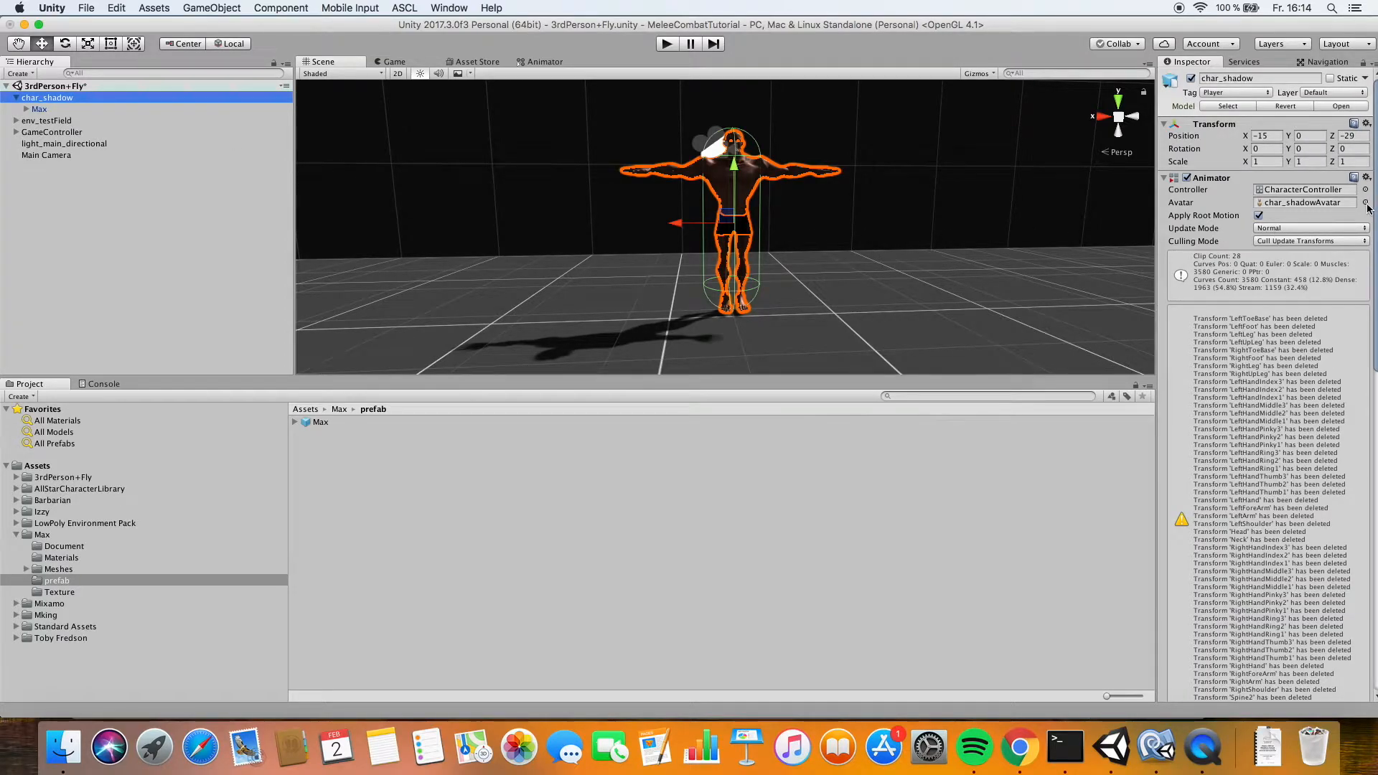
{"action": "left_click", "coordinate": [1363, 203]}
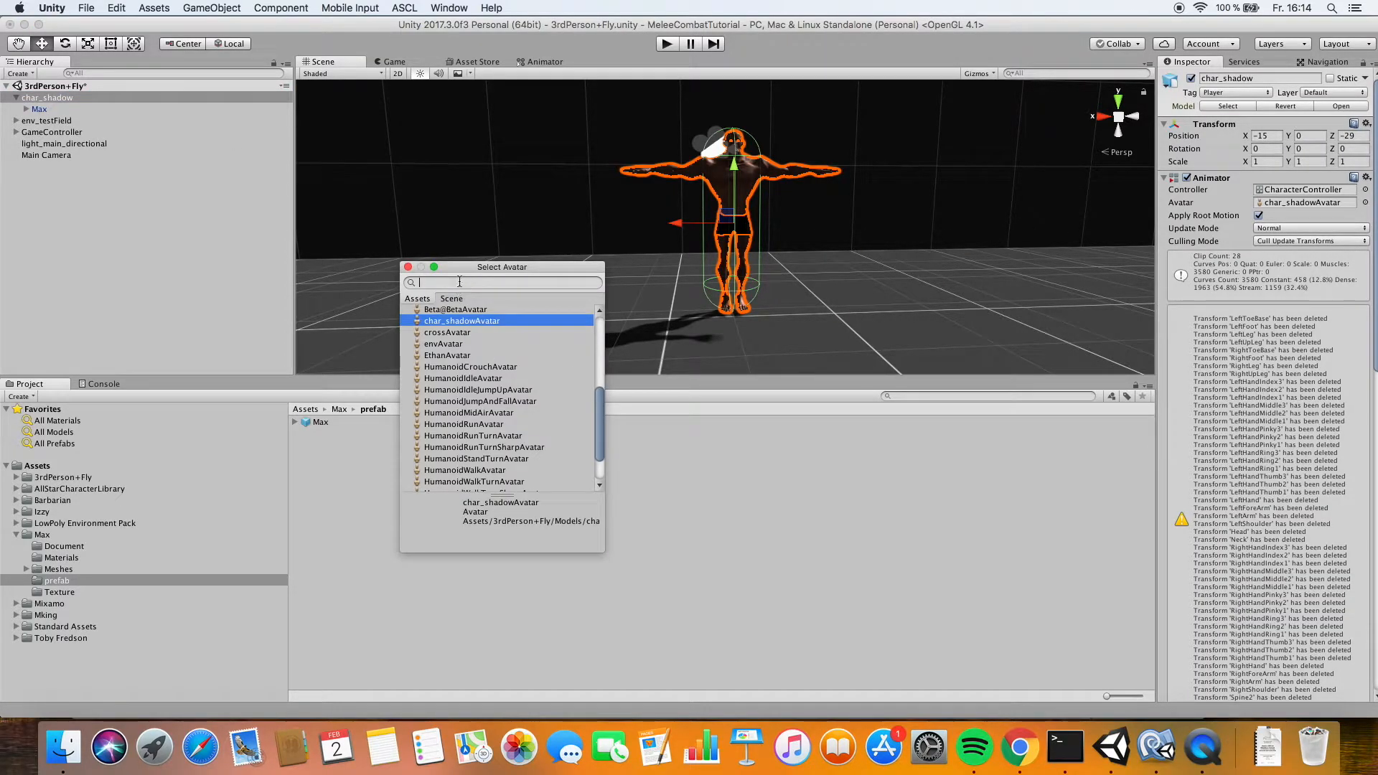
{"action": "type", "text": "max"}
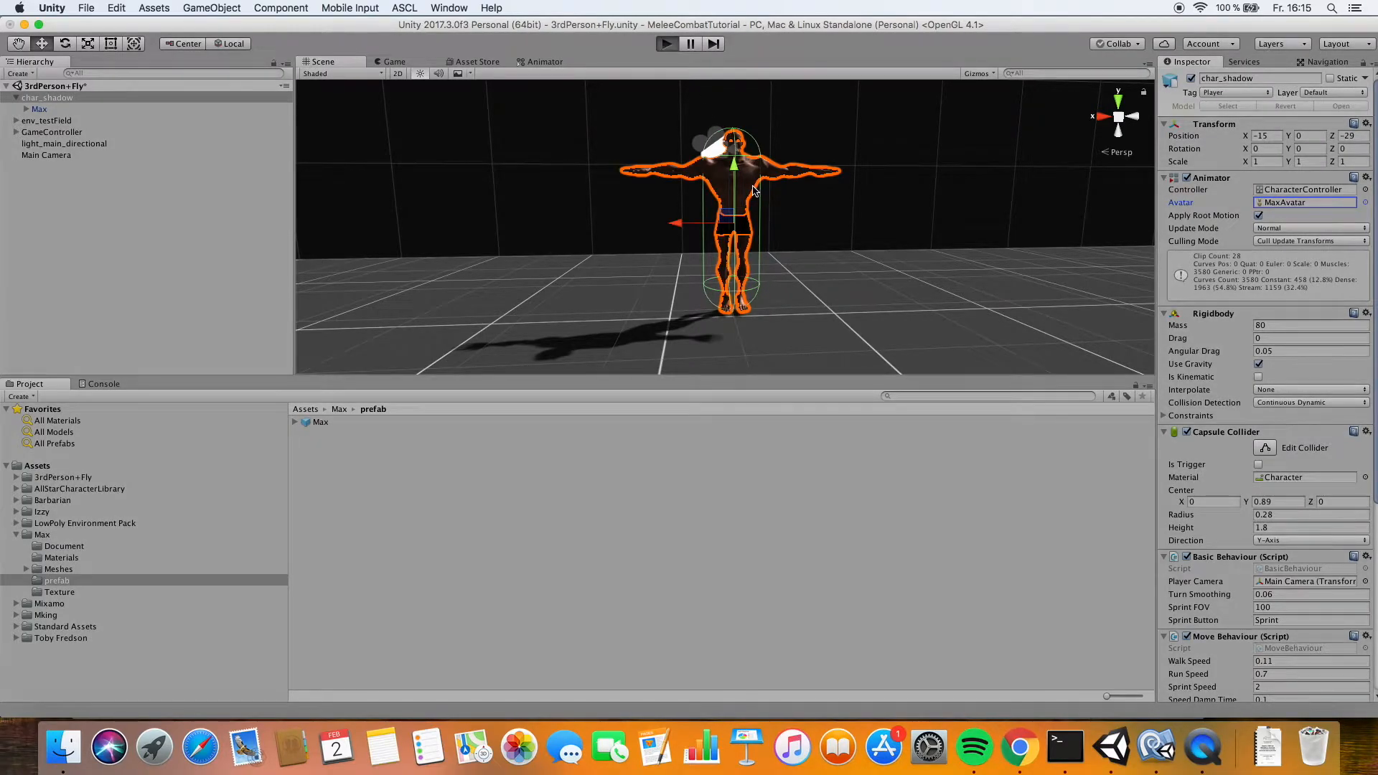
{"action": "left_click", "coordinate": [665, 43]}
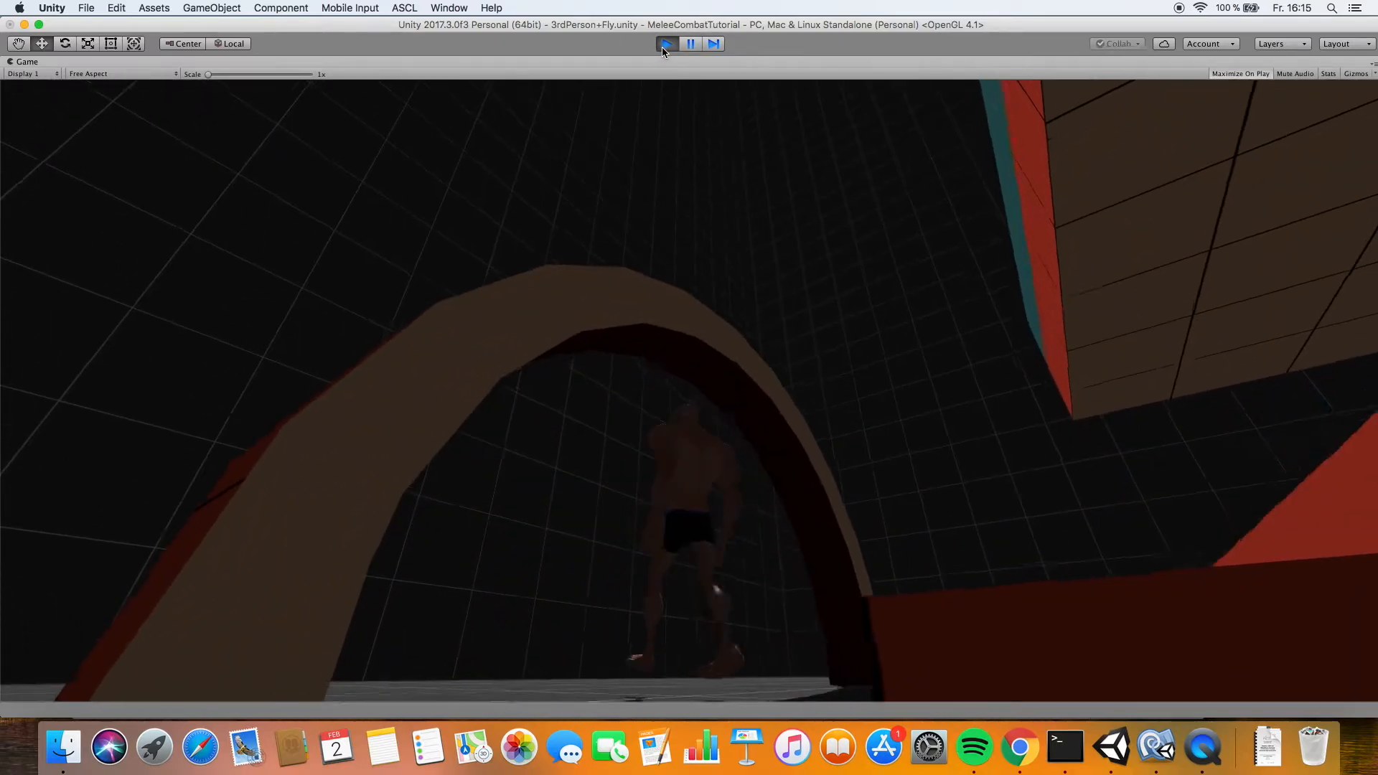
{"action": "left_click", "coordinate": [665, 44]}
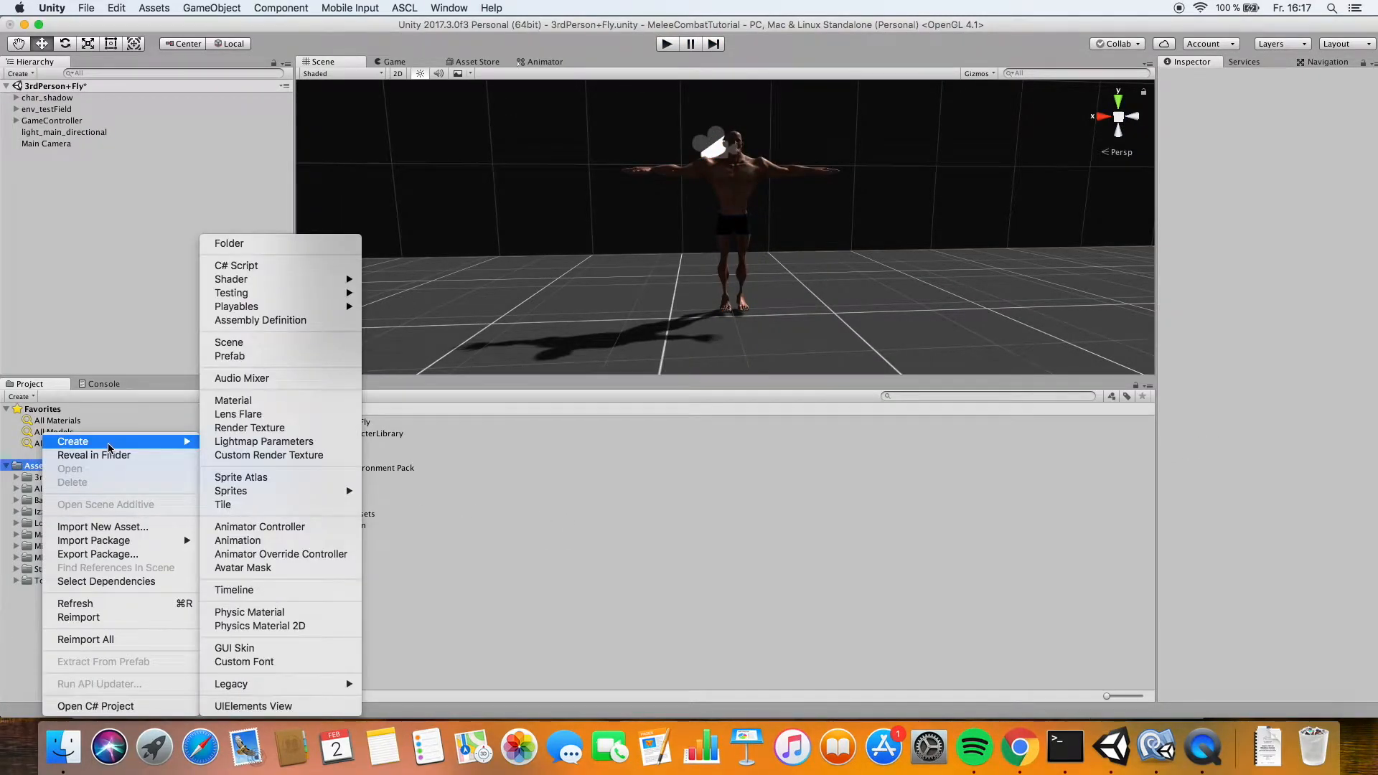
Save char_shadow and Main Camera as prefabs in the MyPrefabs folder
{"action": "left_click", "coordinate": [228, 243]}
{"action": "type", "text": "MyPrefabs"}
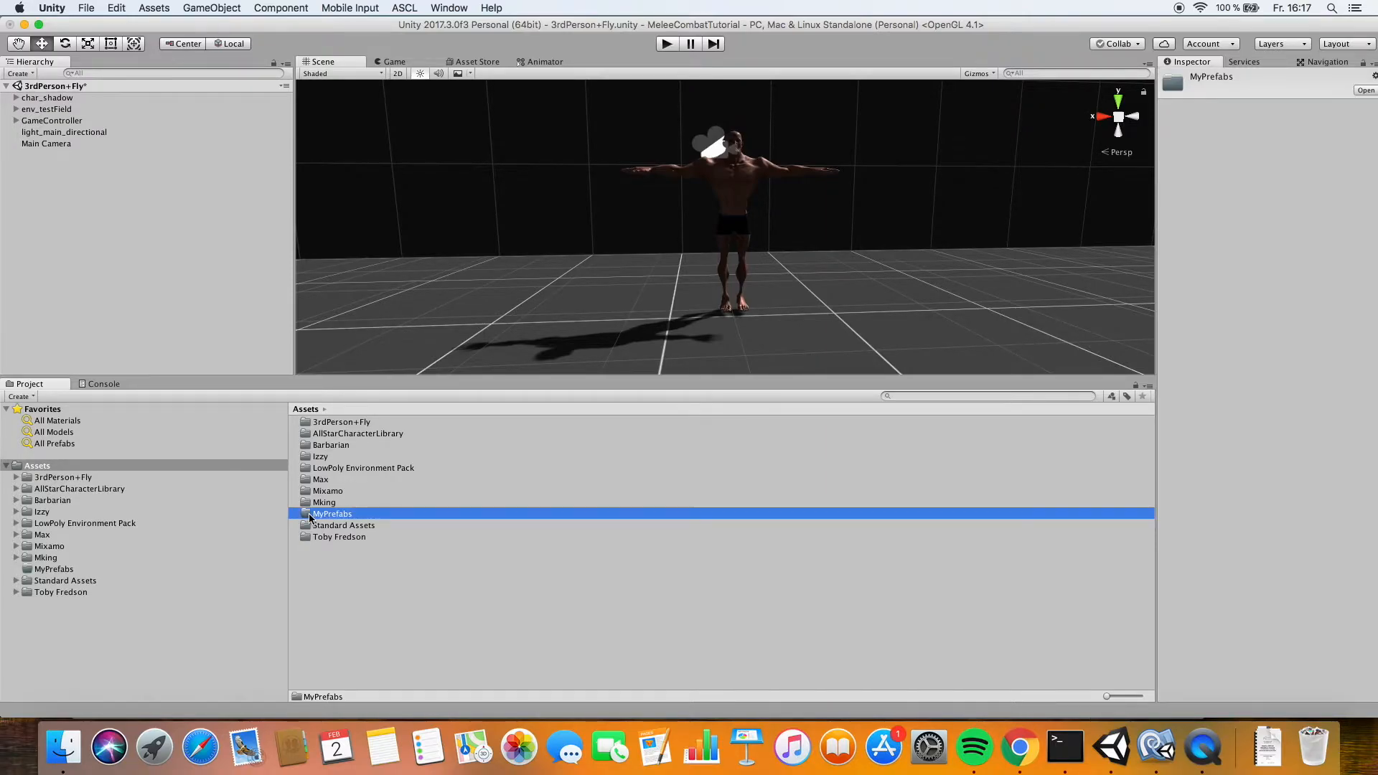
{"action": "mouse_move", "coordinate": [329, 520]}
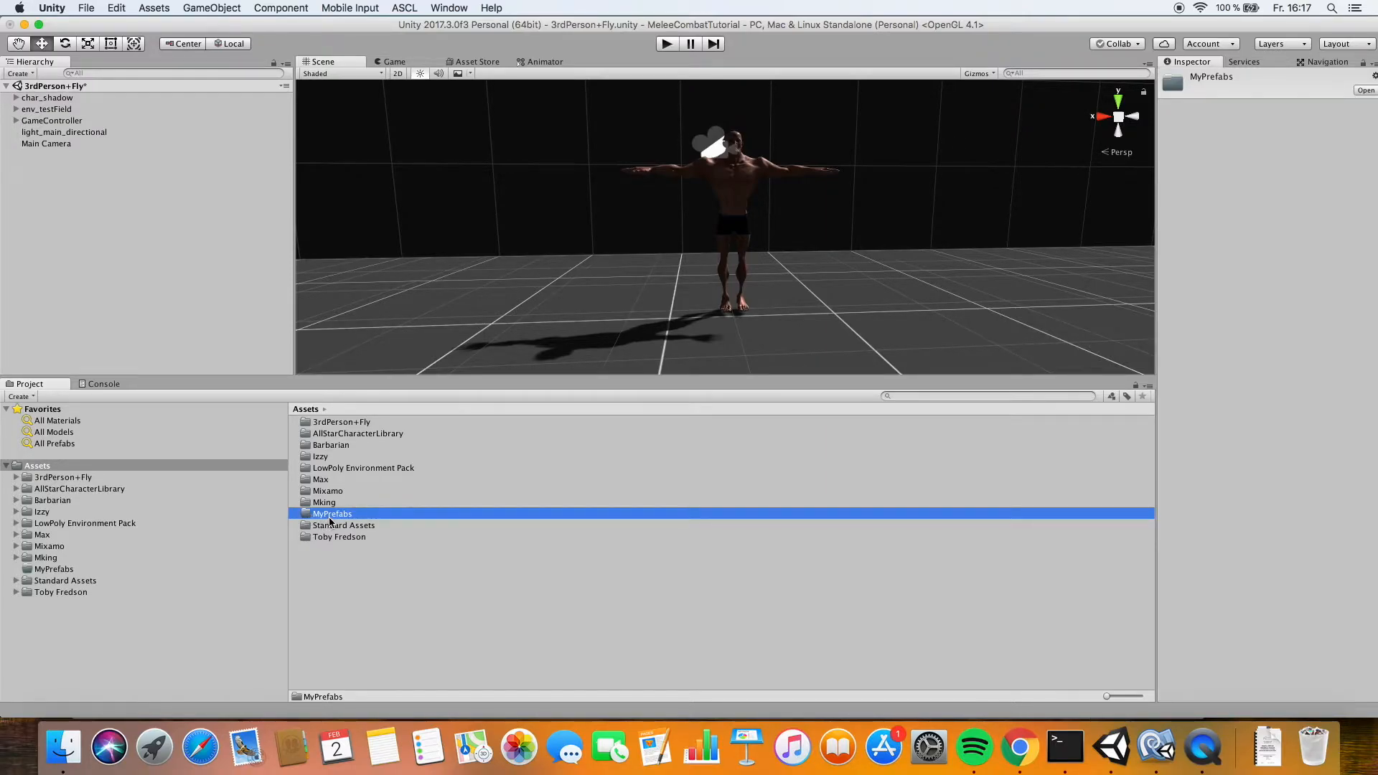
{"action": "double_click", "coordinate": [331, 513]}
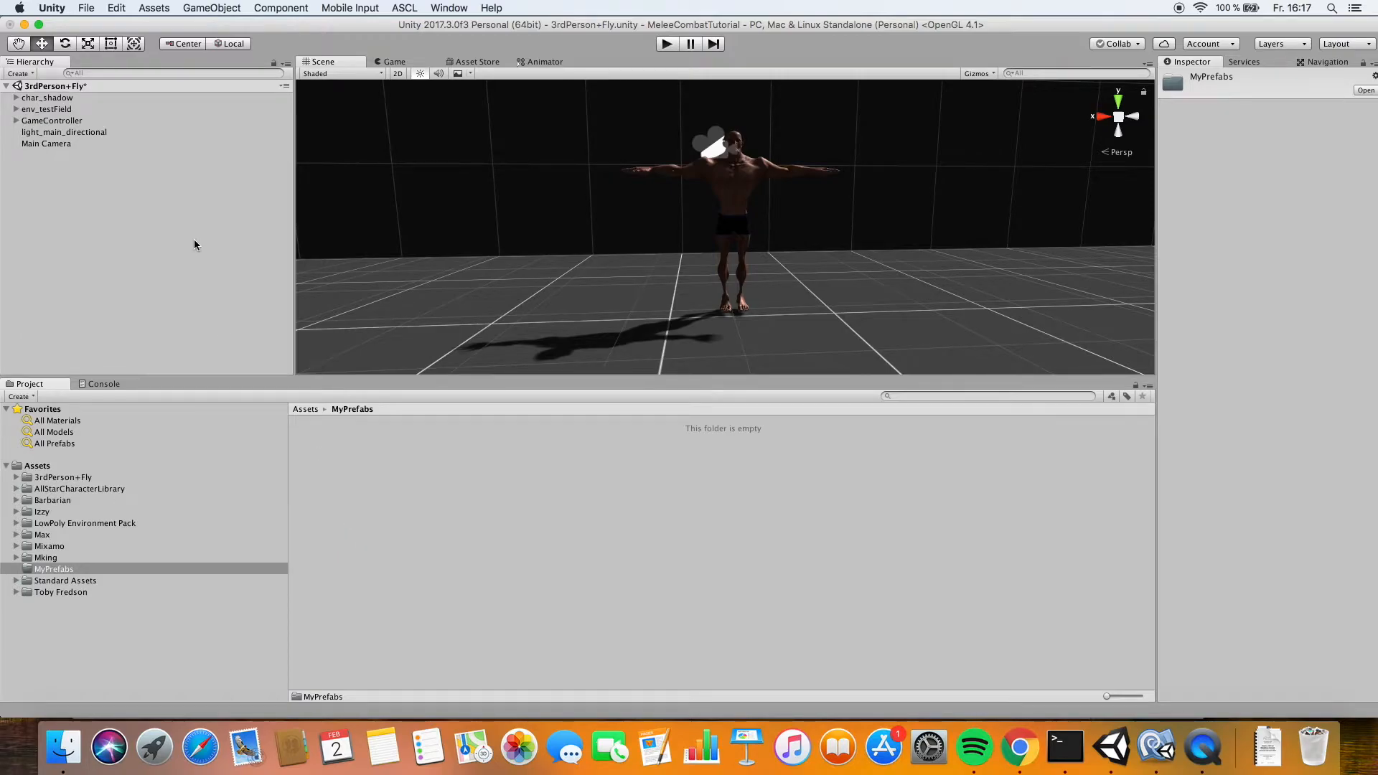
{"action": "left_click", "coordinate": [47, 97]}
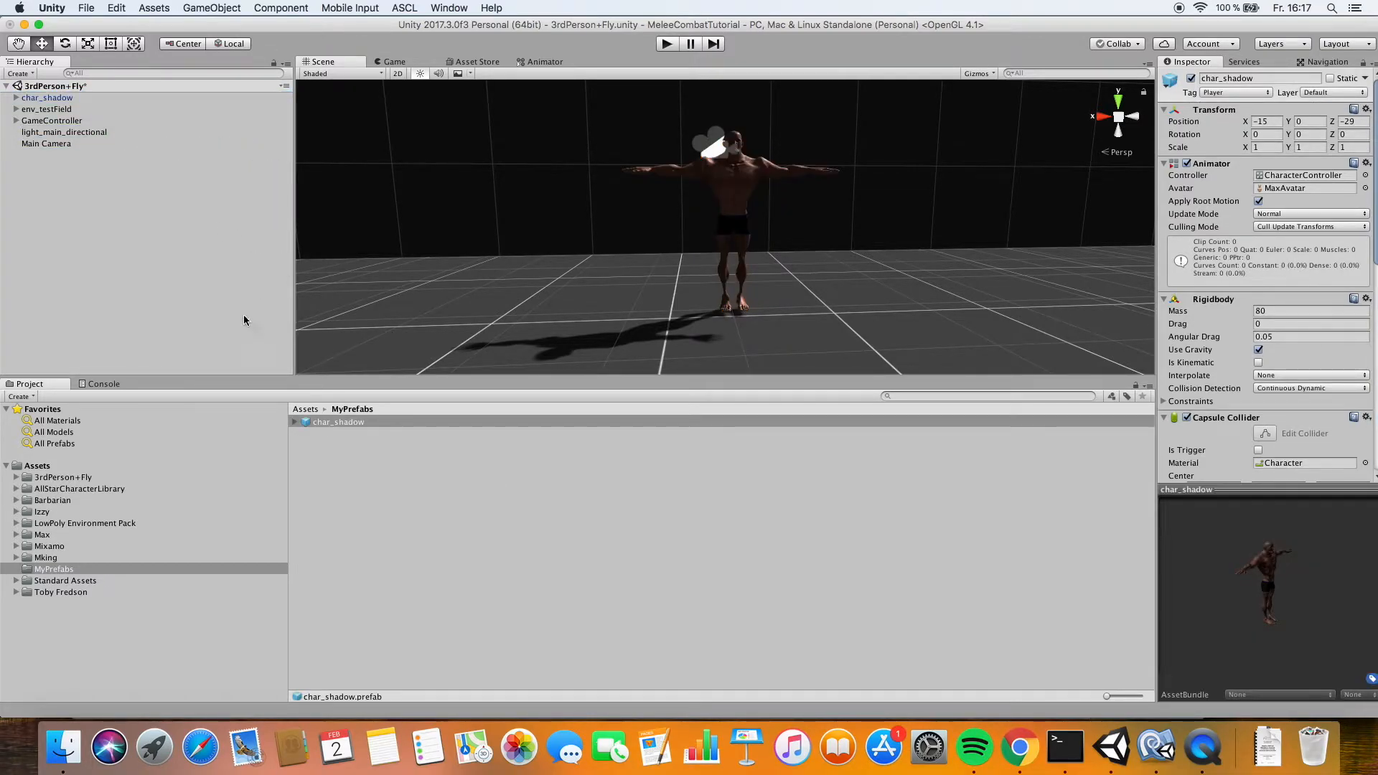
{"action": "left_click", "coordinate": [46, 143]}
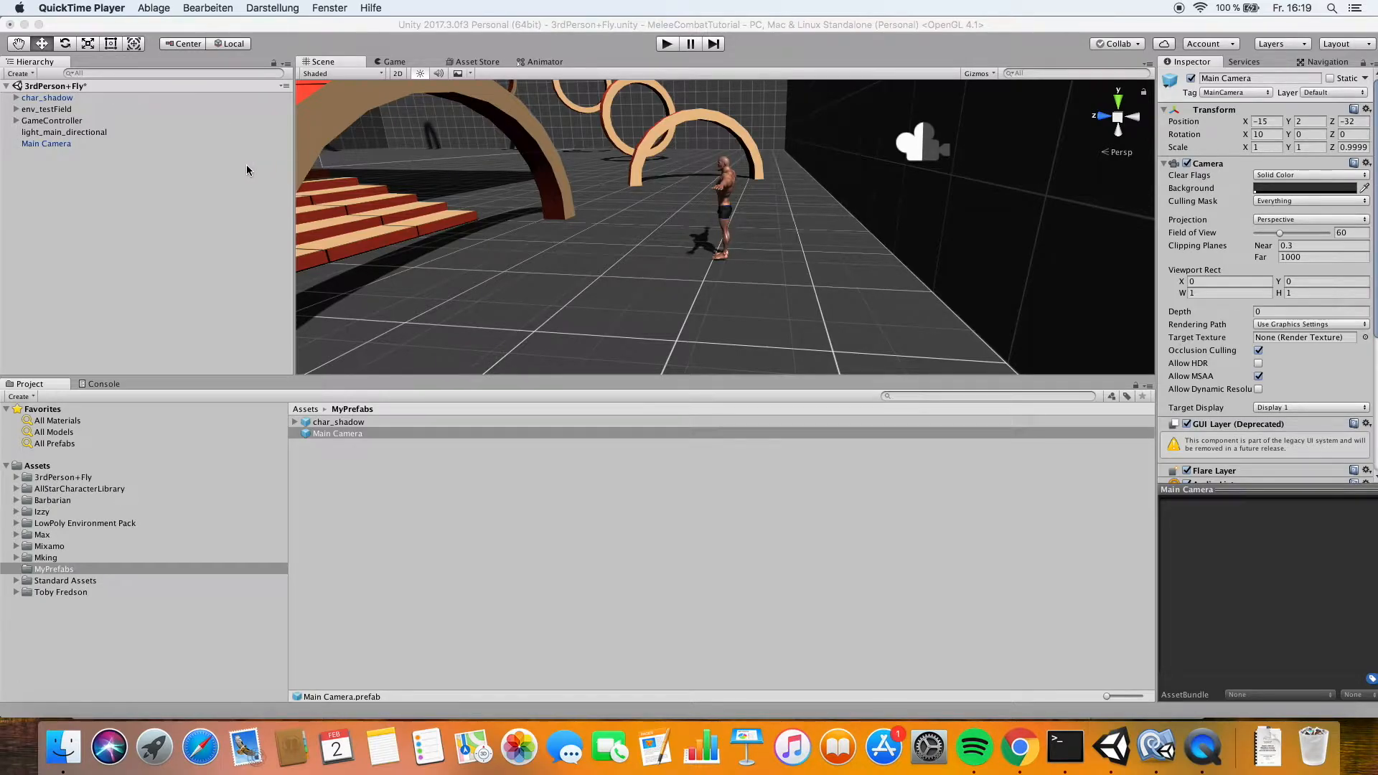
Start a new Untitled scene via File > New Scene, discarding the old scene's changes
{"action": "left_click", "coordinate": [86, 8]}
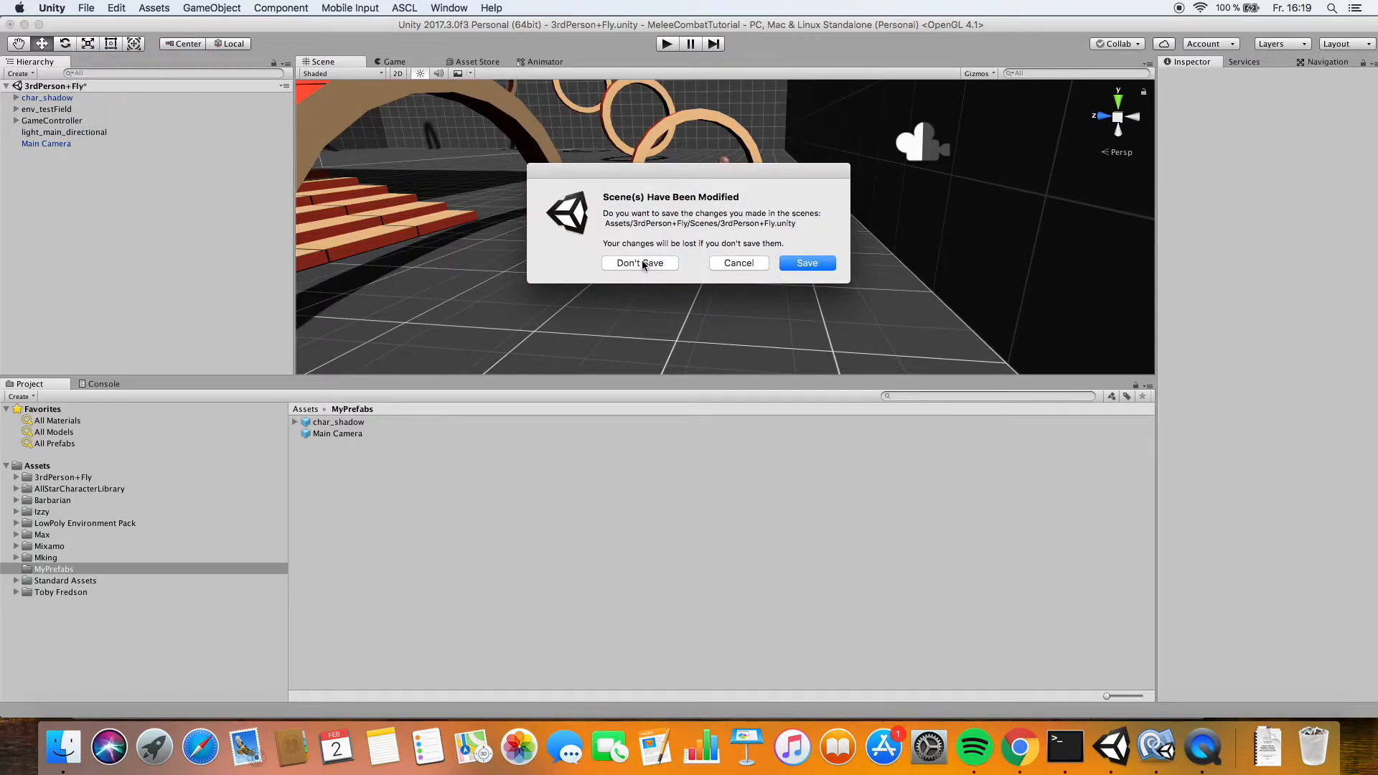
{"action": "left_click", "coordinate": [639, 263]}
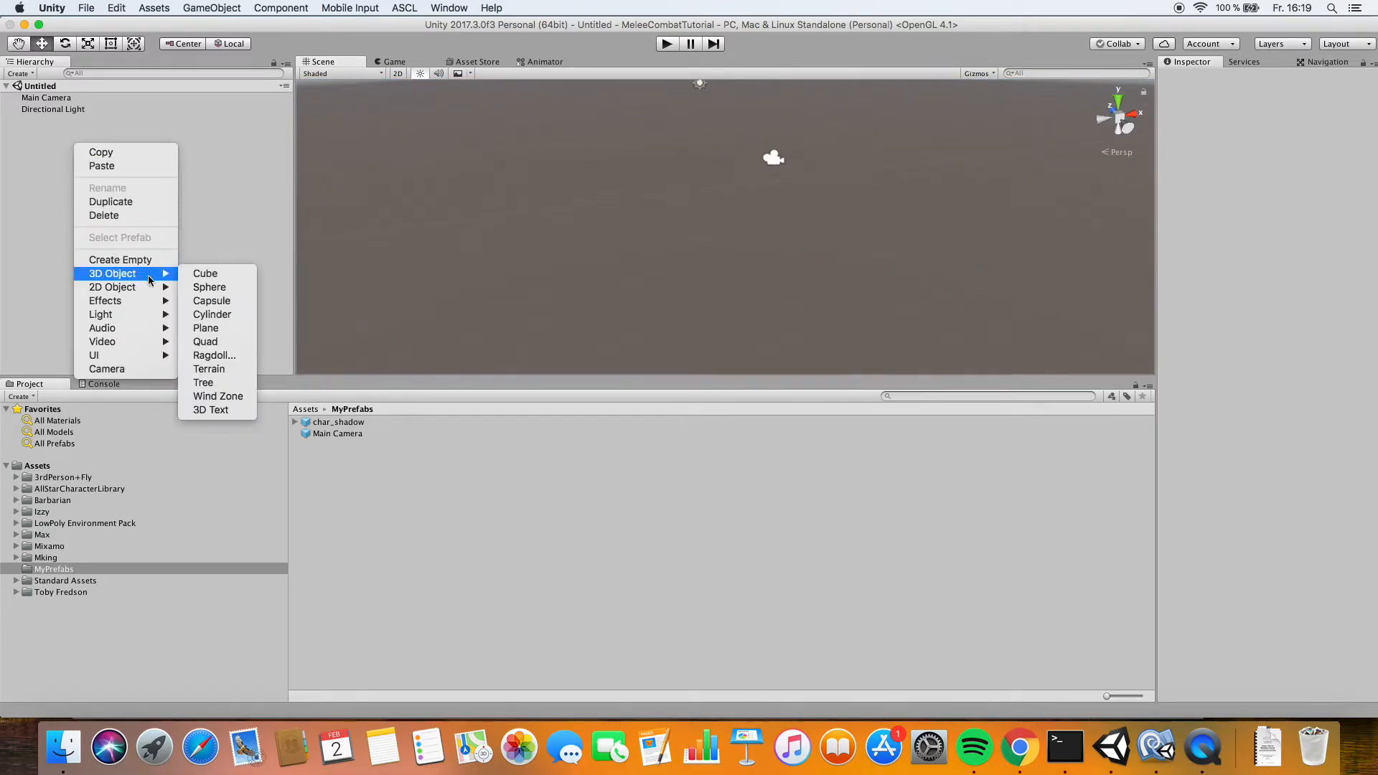
Add a Cube scaled into a large flat floor with the LowPoly Environment Pack's Orange material
{"action": "left_click", "coordinate": [204, 273]}
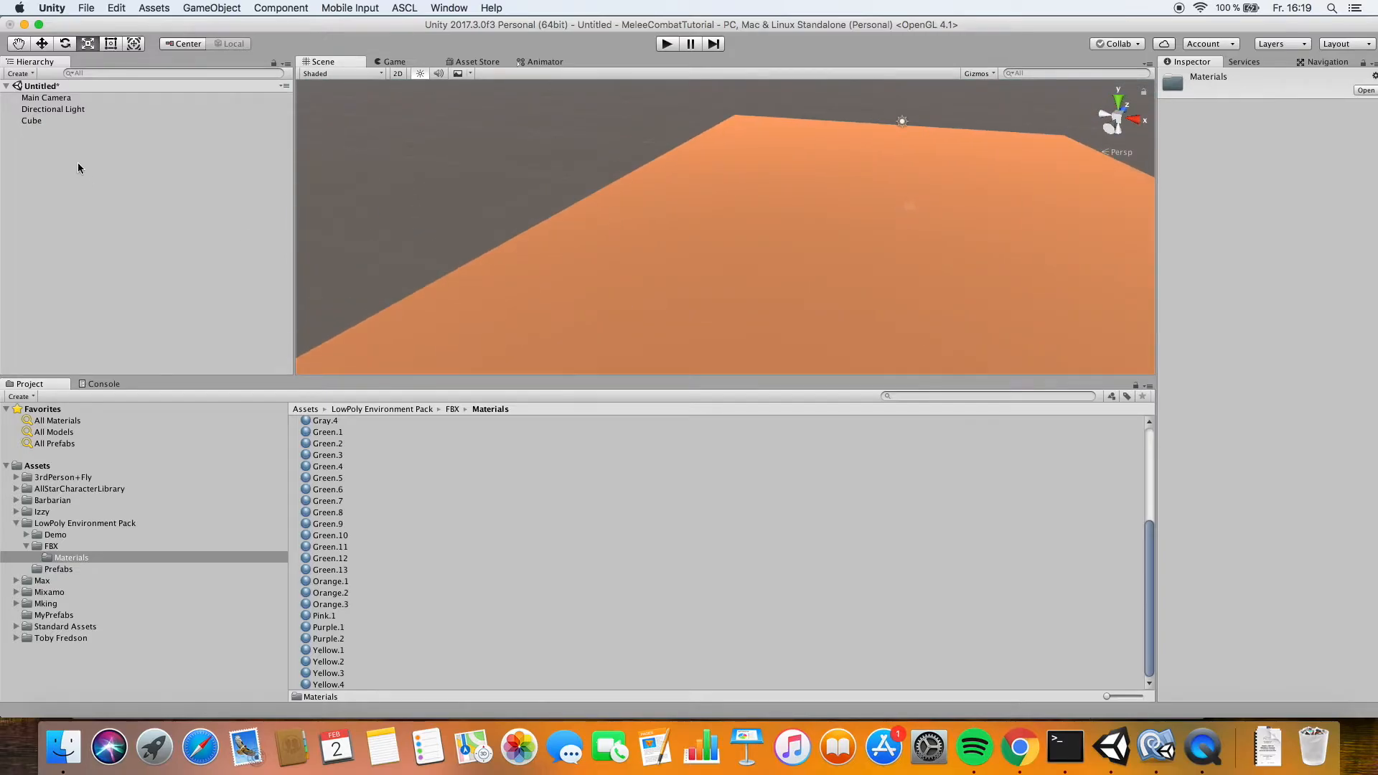
{"action": "left_click", "coordinate": [16, 523]}
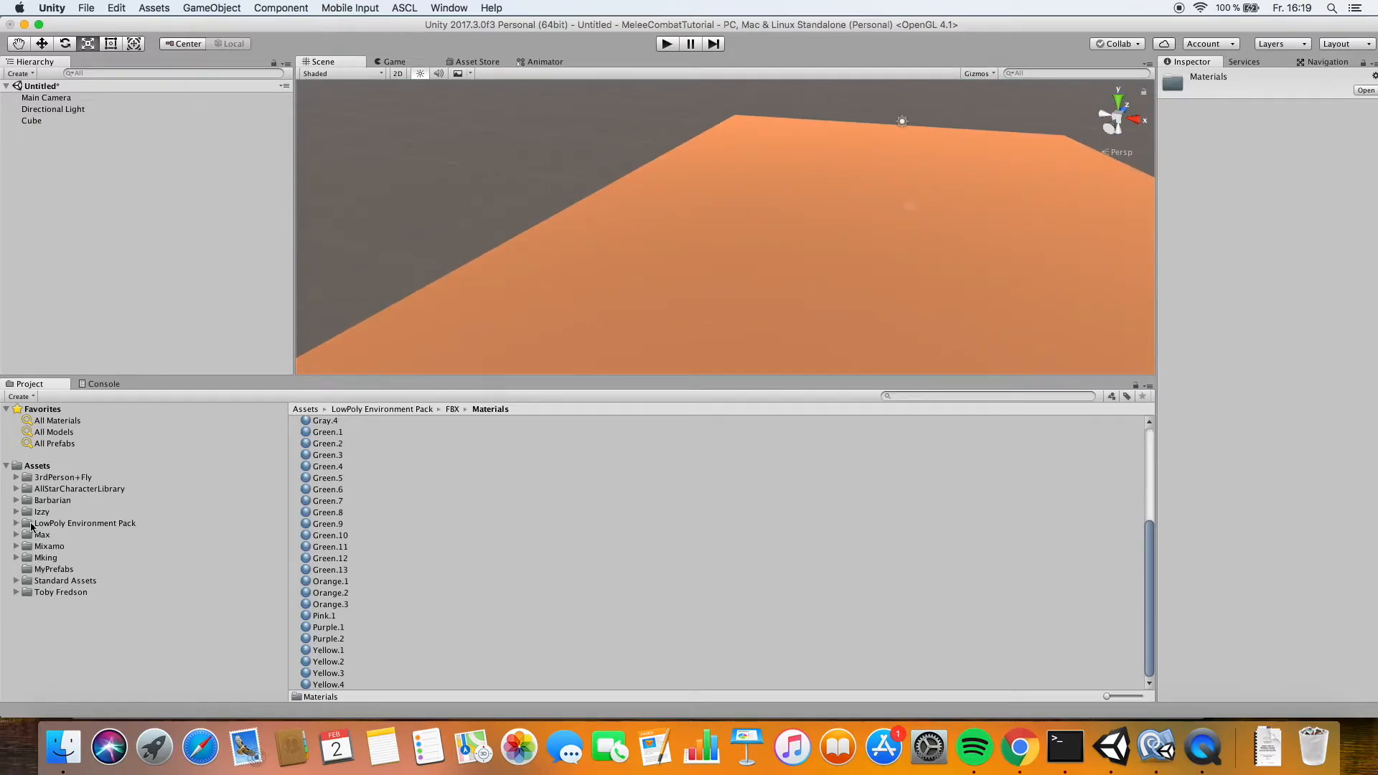
{"action": "left_click", "coordinate": [54, 568]}
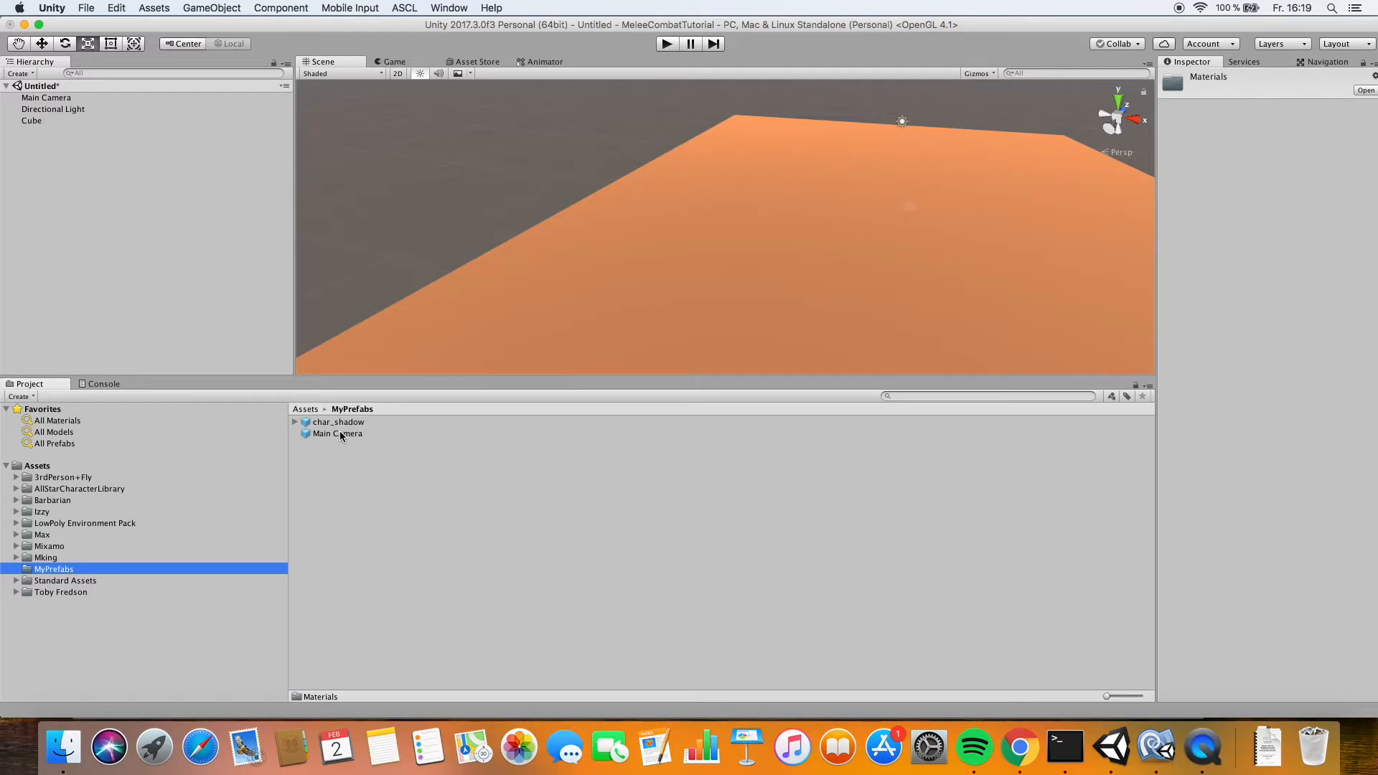
Place char_shadow on the orange floor and delete the scene's default Main Camera
{"action": "left_click_drag", "start_coordinate": [337, 422], "coordinate": [661, 263]}
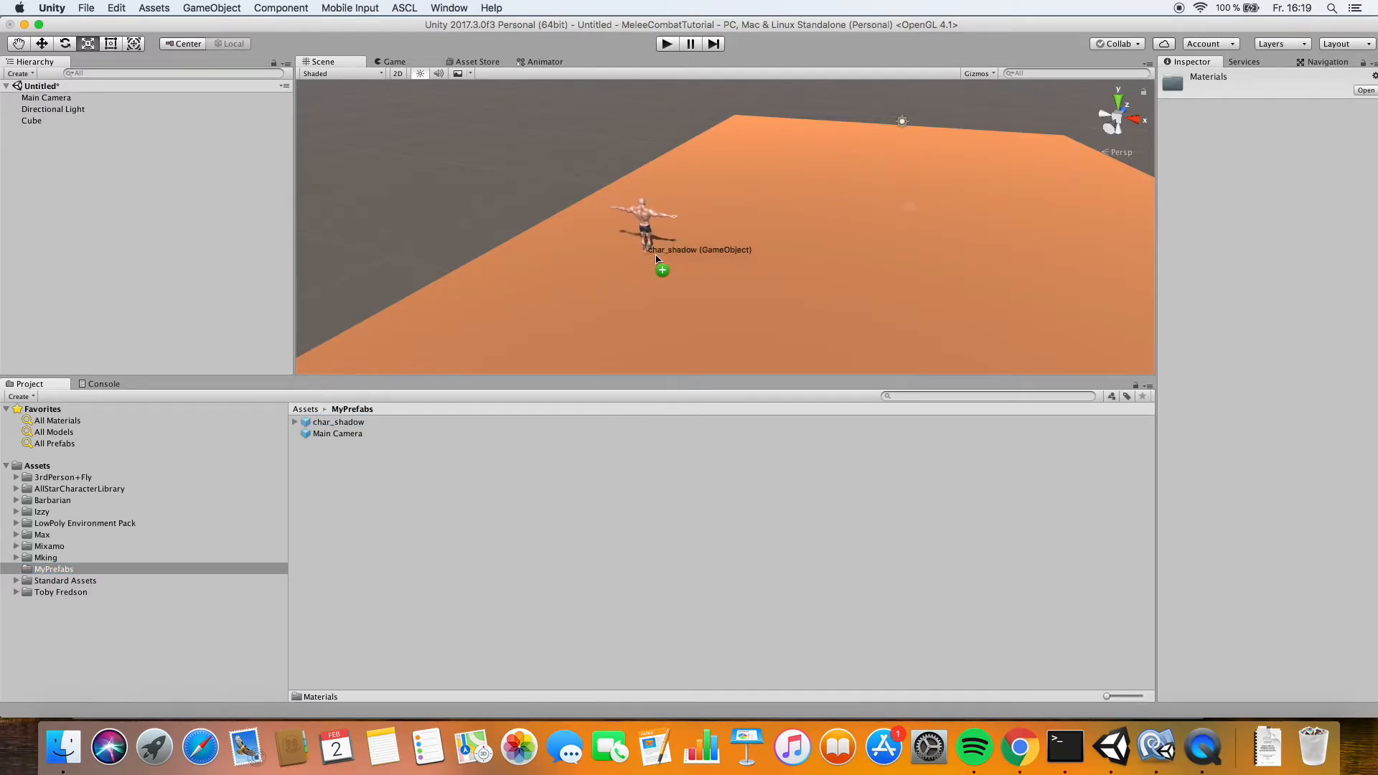
{"action": "left_click", "coordinate": [46, 120]}
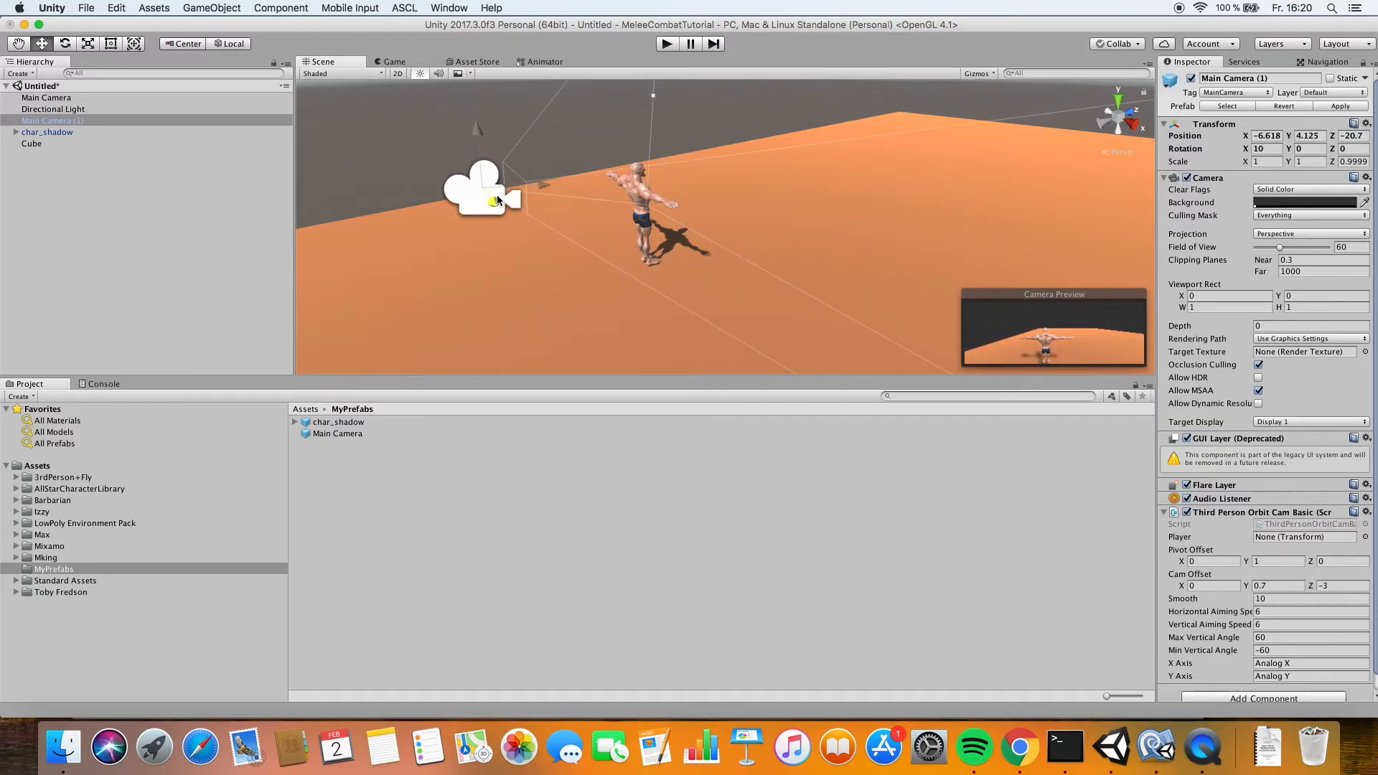
{"action": "left_click", "coordinate": [47, 98]}
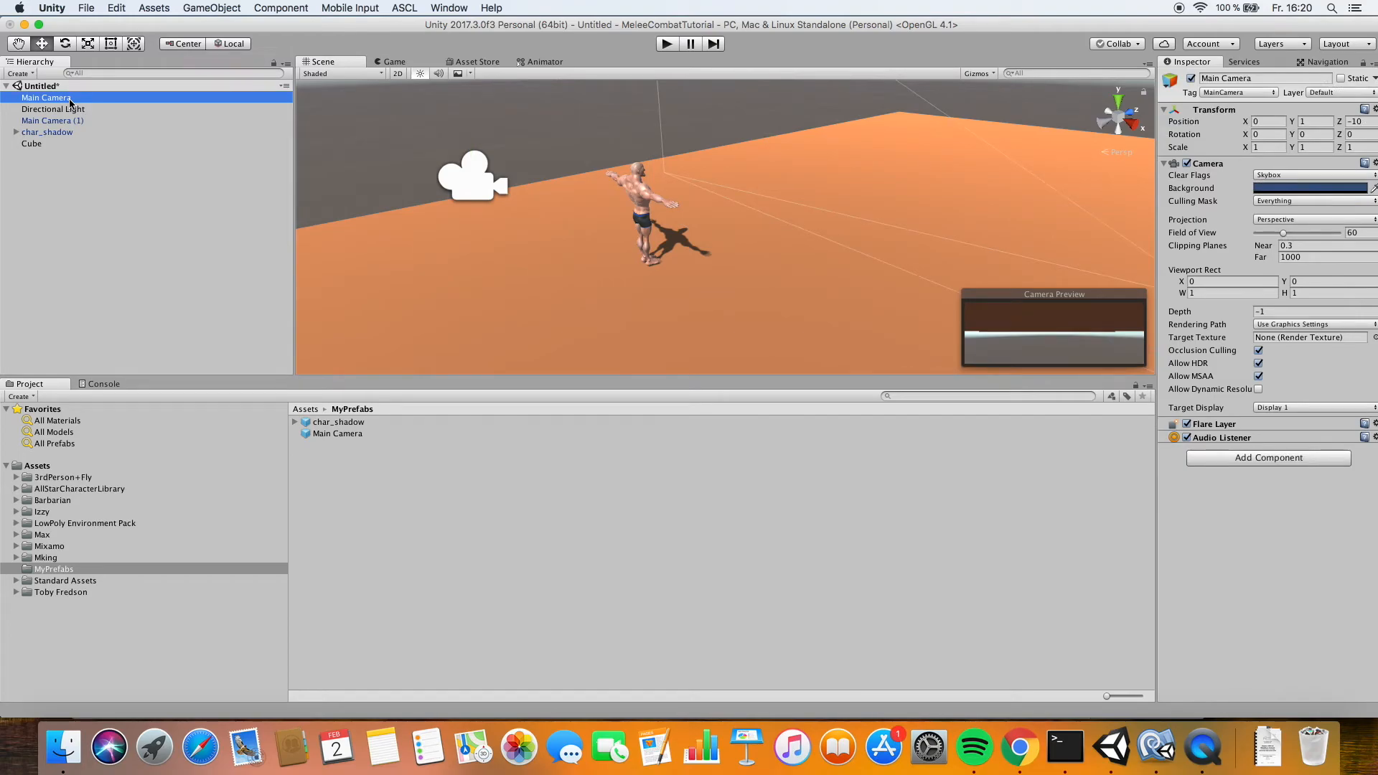
{"action": "right_click", "coordinate": [47, 97]}
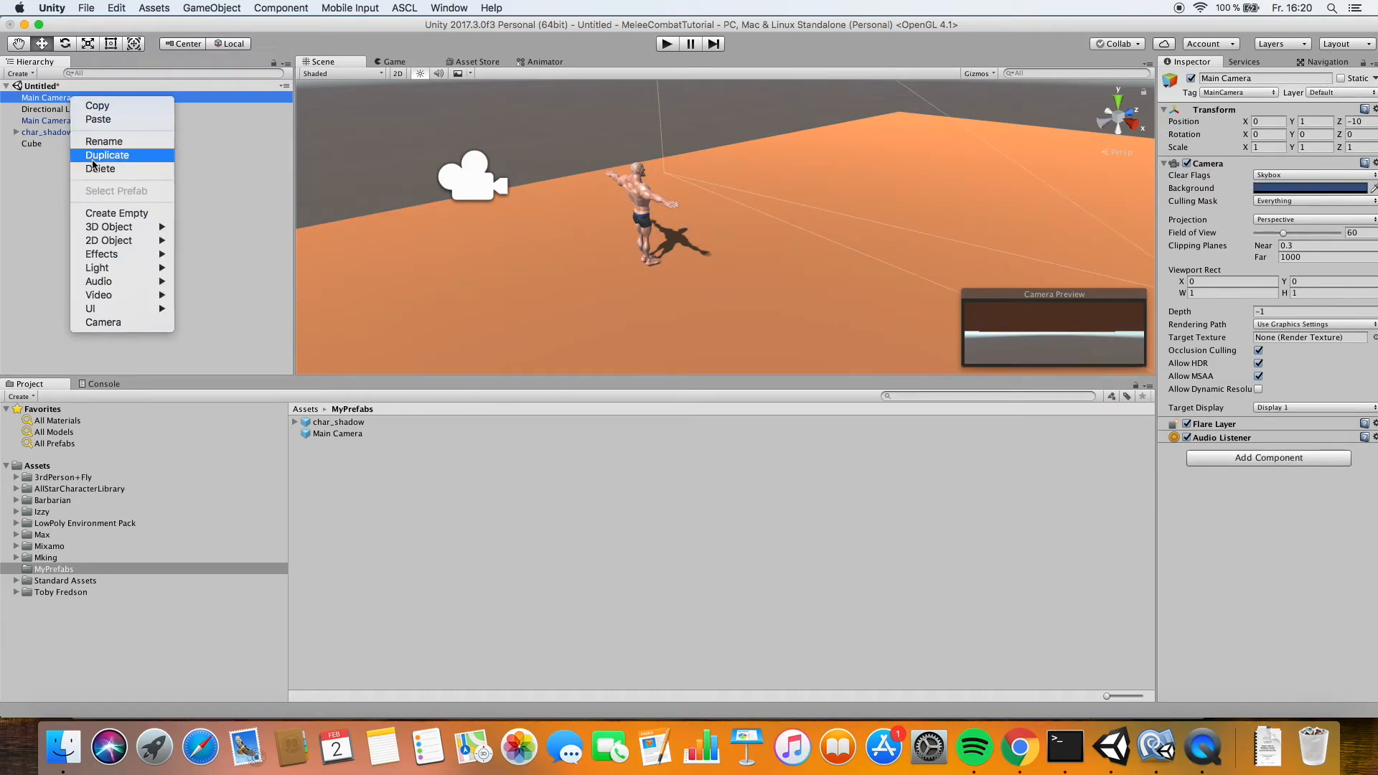
{"action": "left_click", "coordinate": [107, 155]}
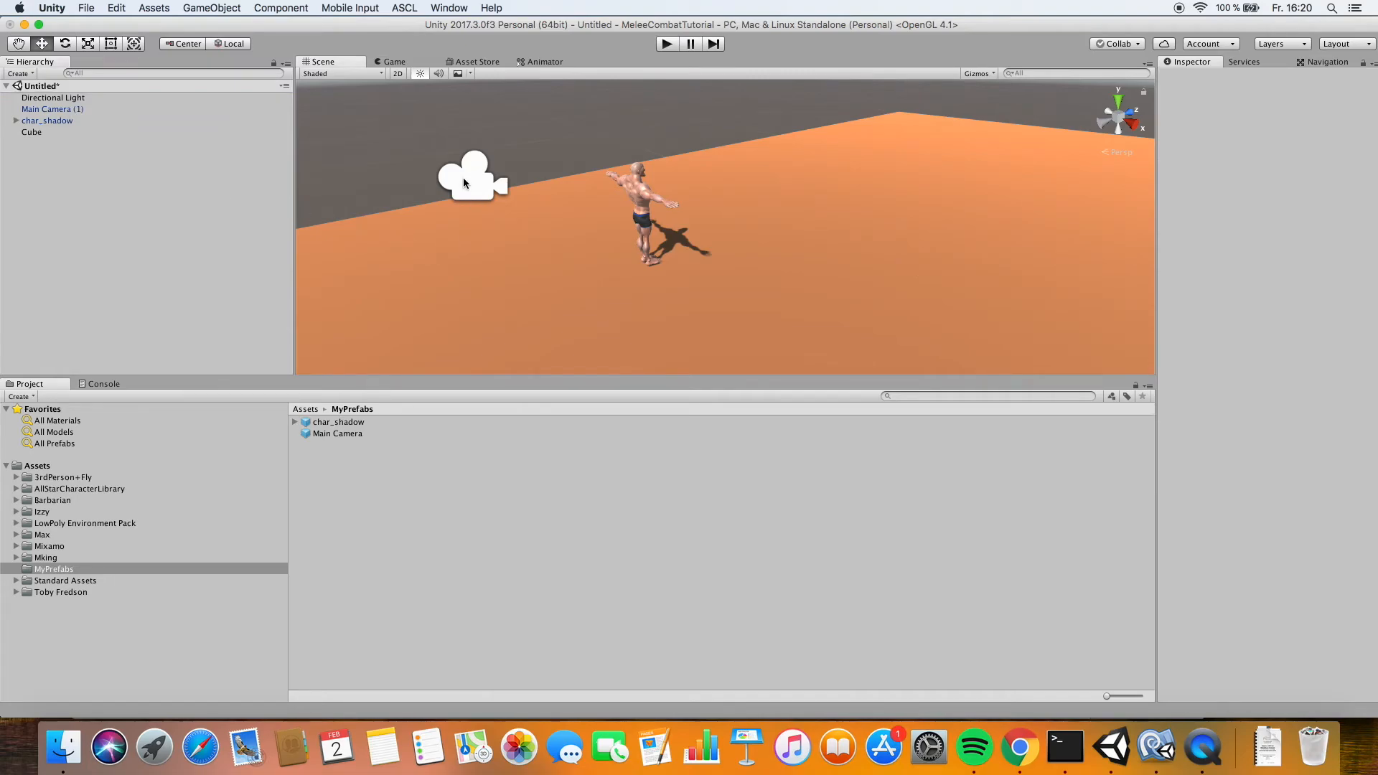
{"action": "left_click", "coordinate": [52, 109]}
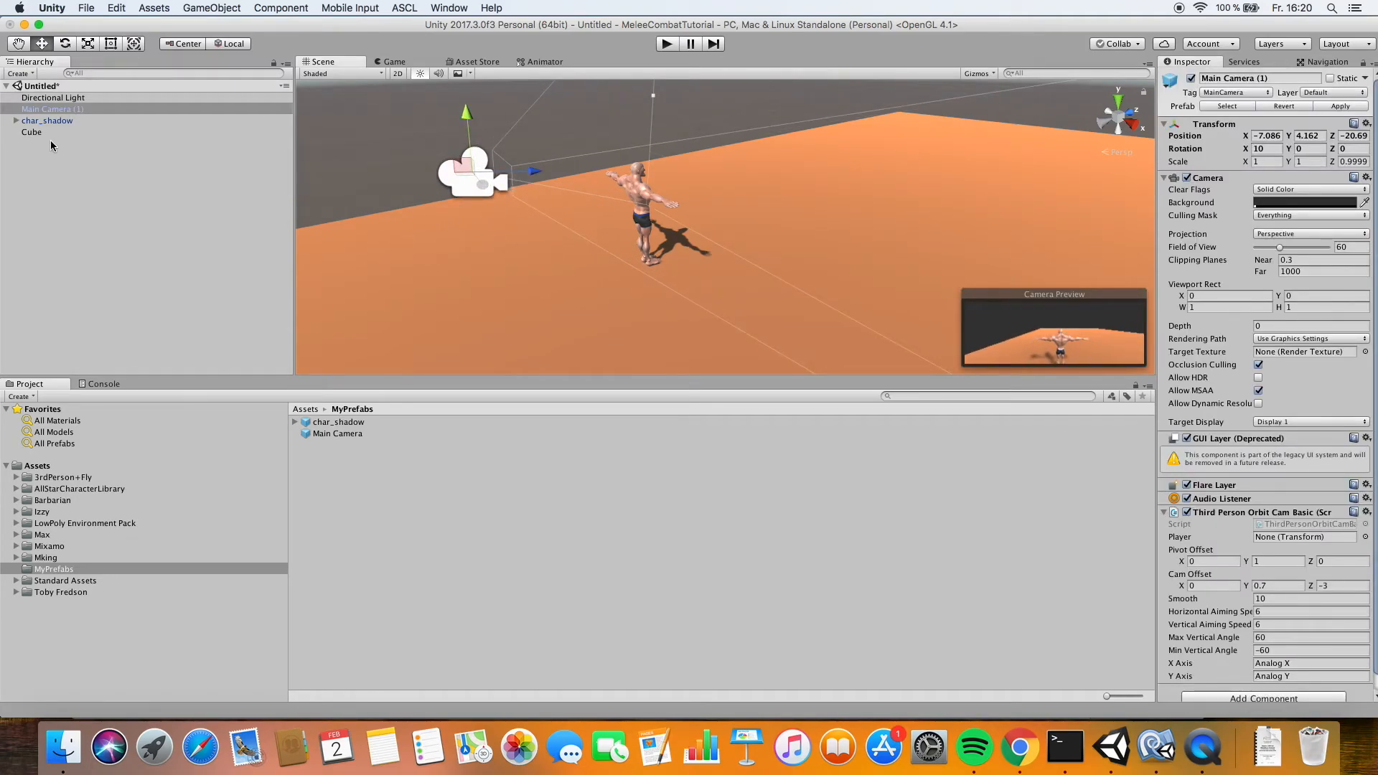
Cross-link char_shadow's Player Camera and Main Camera (1)'s orbit Player, then start a play test
{"action": "left_click", "coordinate": [47, 120]}
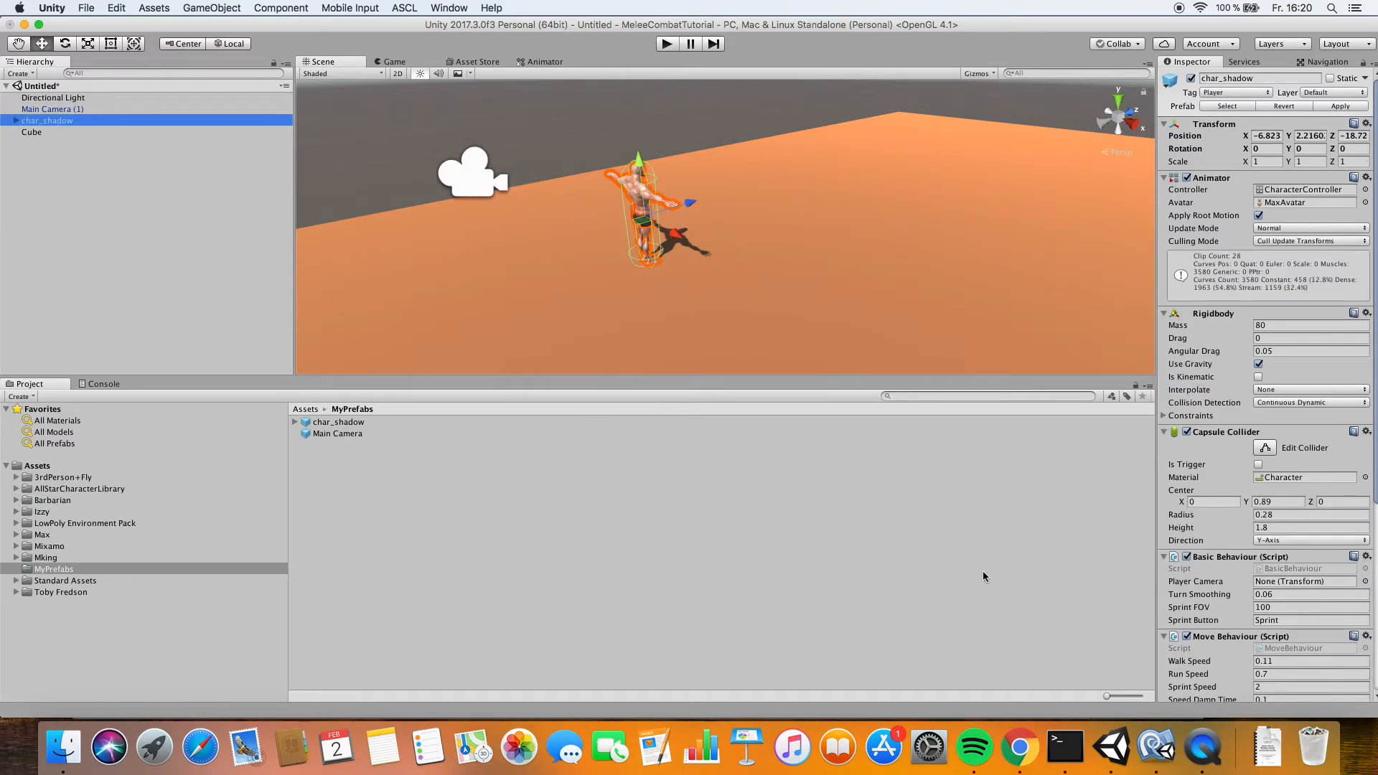
{"action": "scroll", "scroll_direction": "down", "scroll_amount": 3}
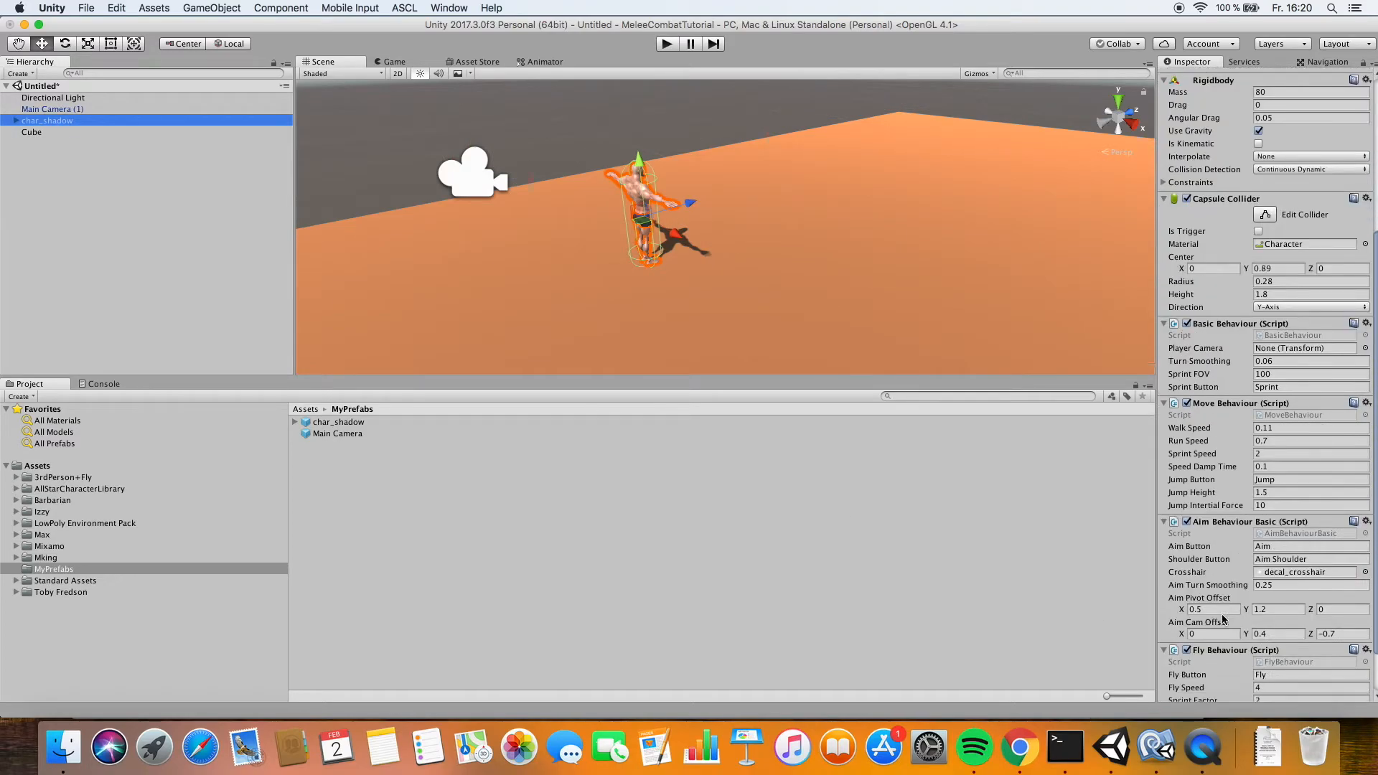
{"action": "scroll", "scroll_direction": "down", "scroll_amount": 3}
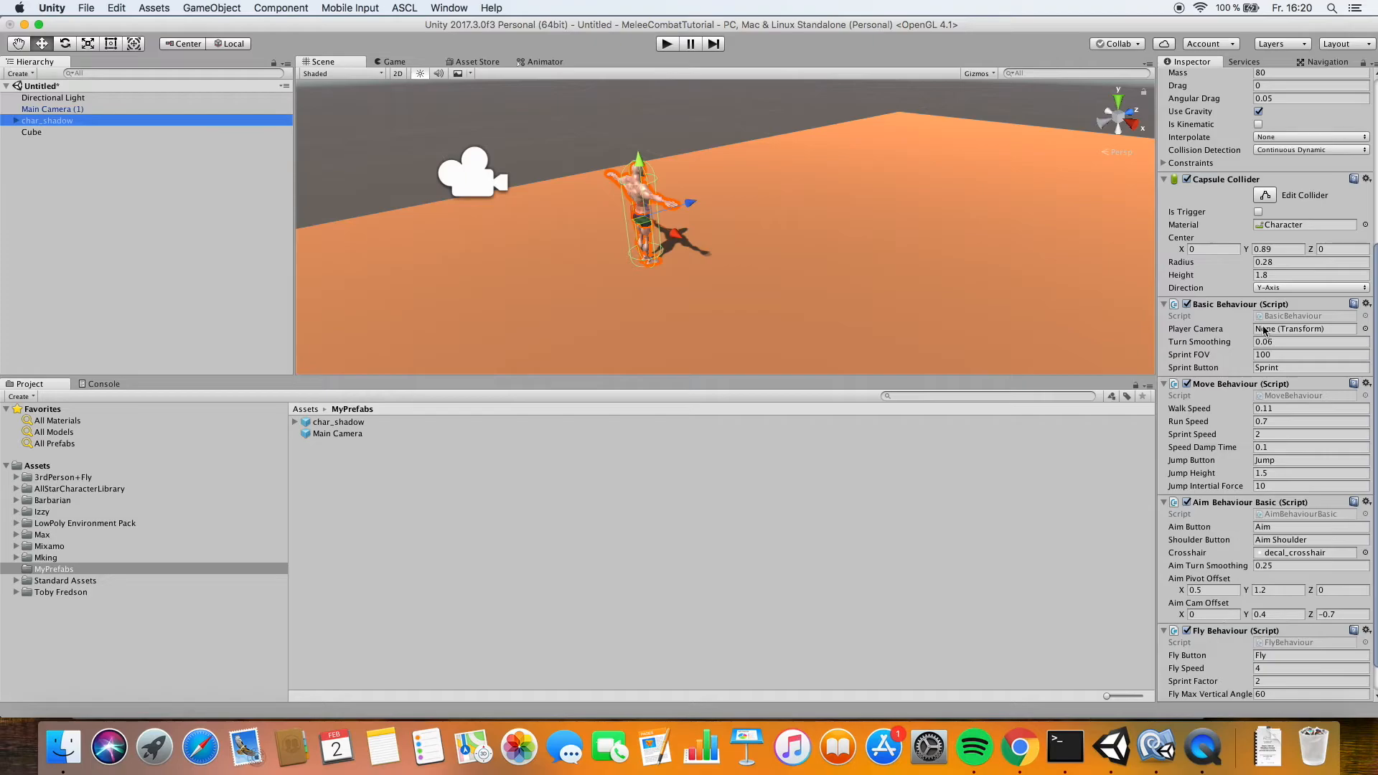
{"action": "mouse_move", "coordinate": [629, 305]}
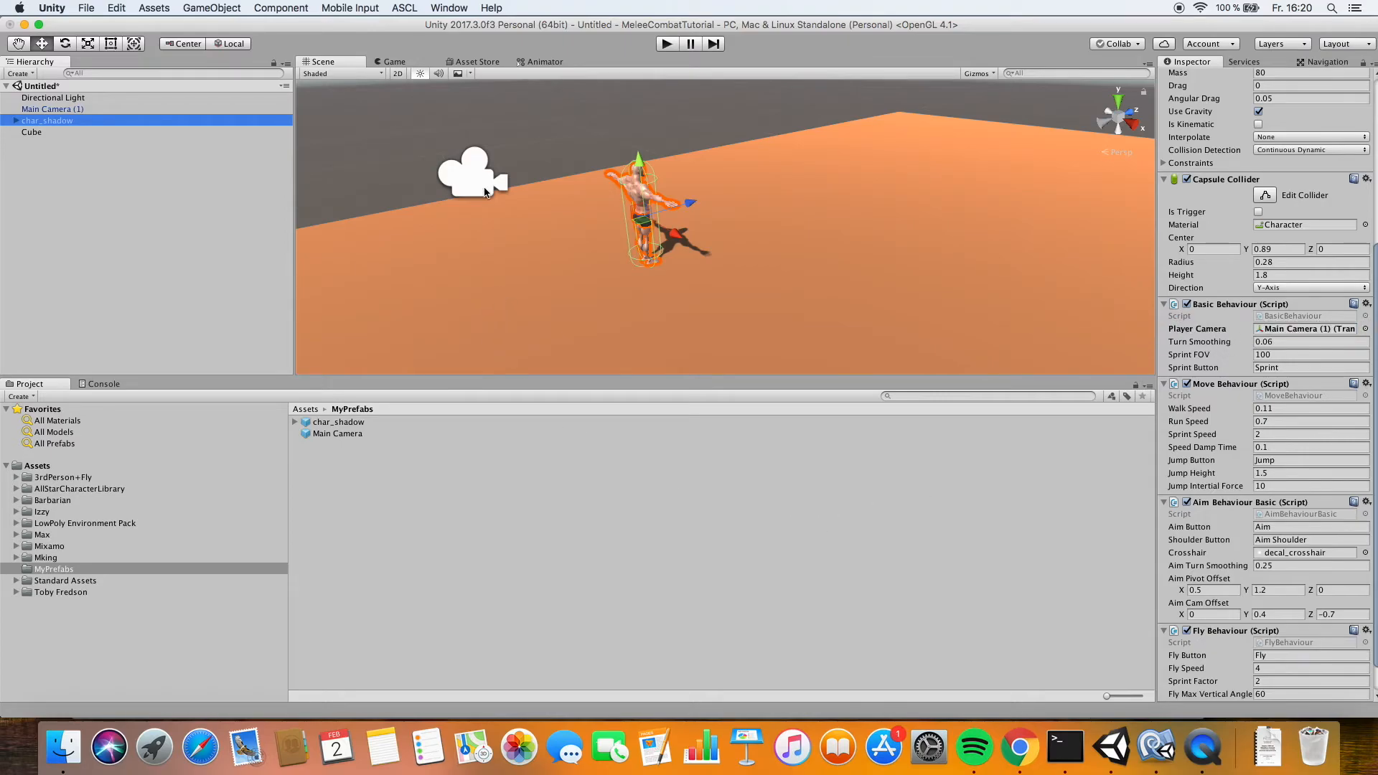
{"action": "left_click", "coordinate": [53, 108]}
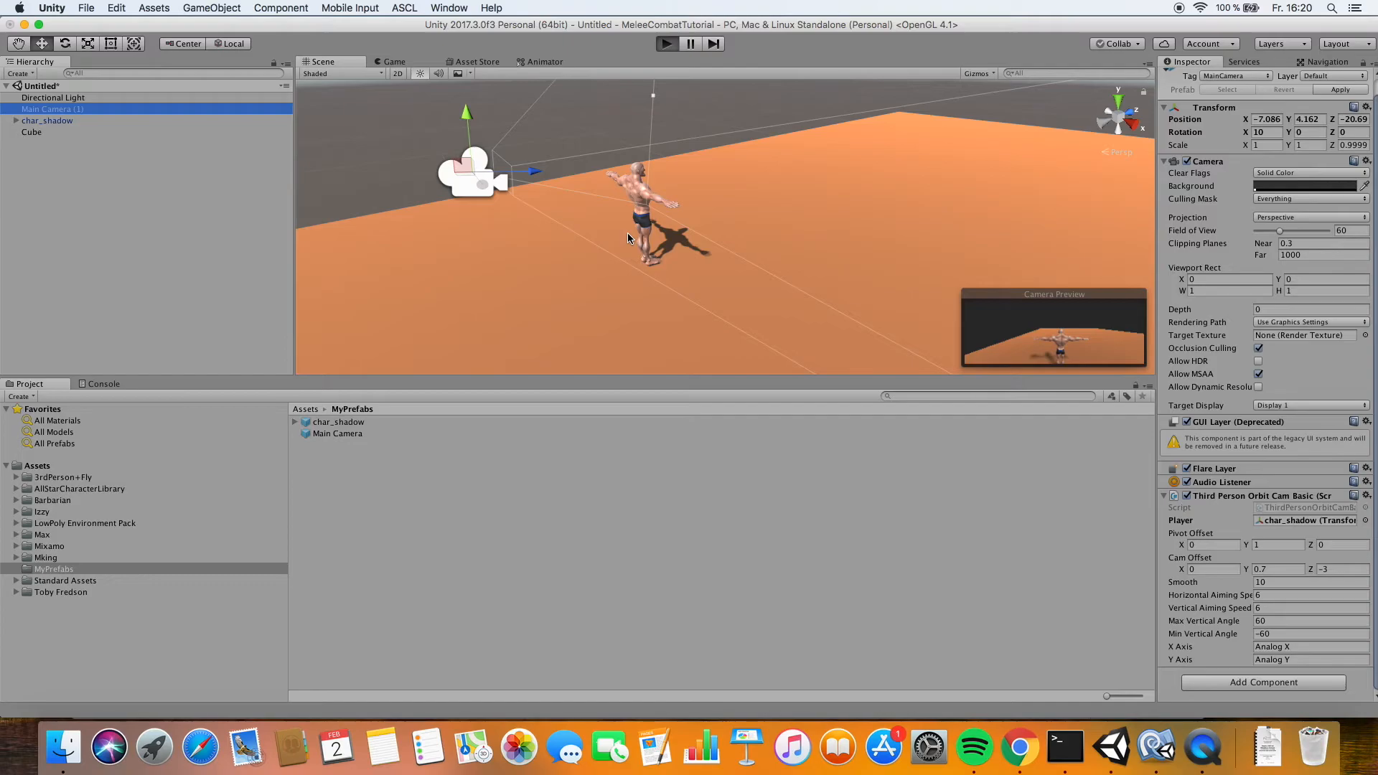
{"action": "left_click", "coordinate": [666, 43]}
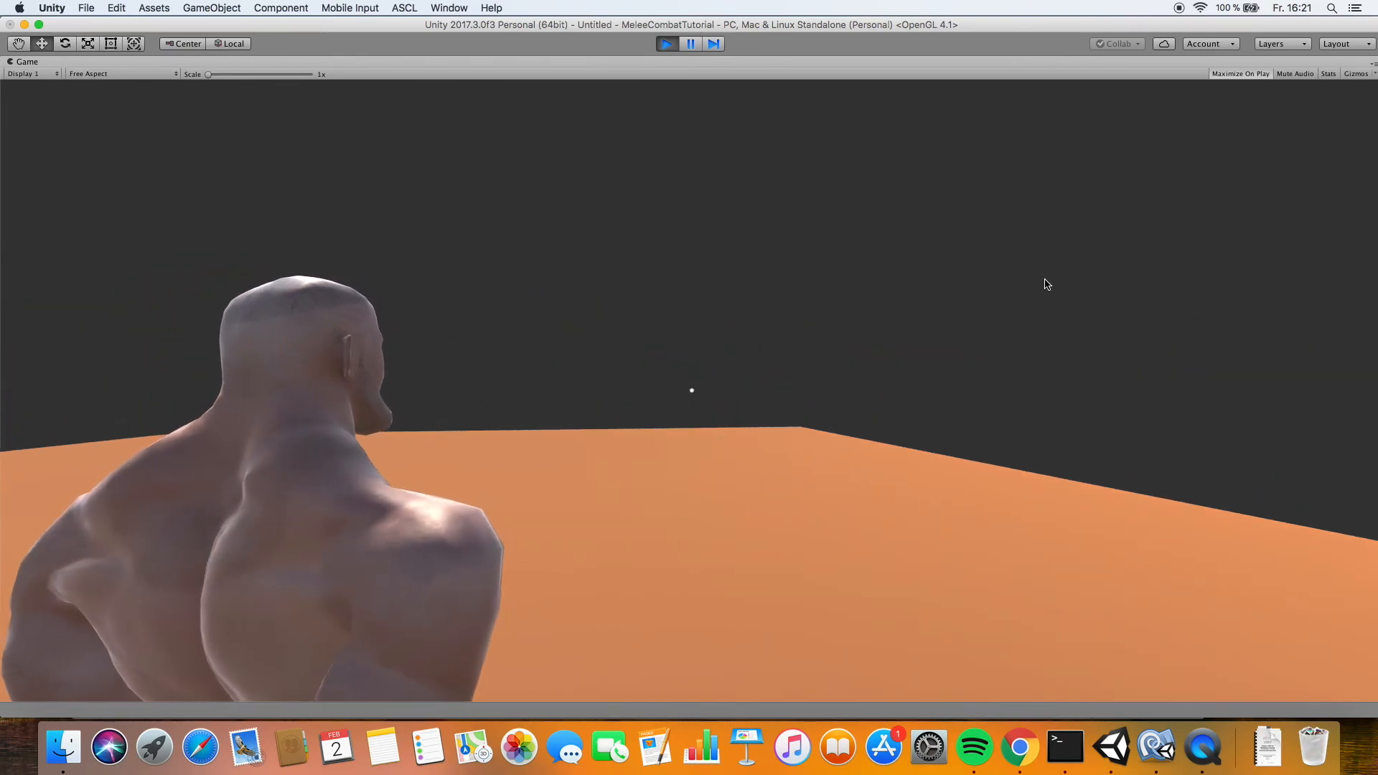
Stop the play test after watching Max run across the orange floor
{"action": "left_click", "coordinate": [665, 43]}
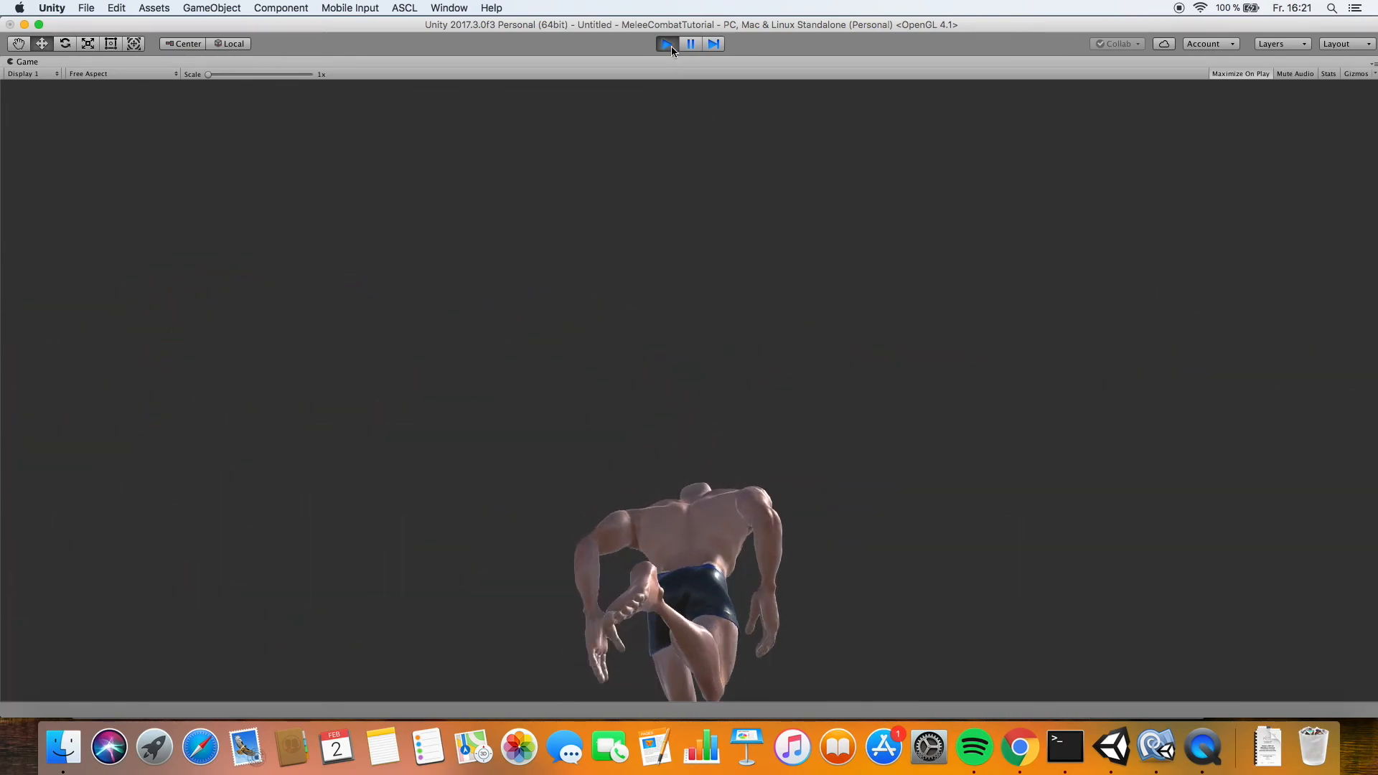